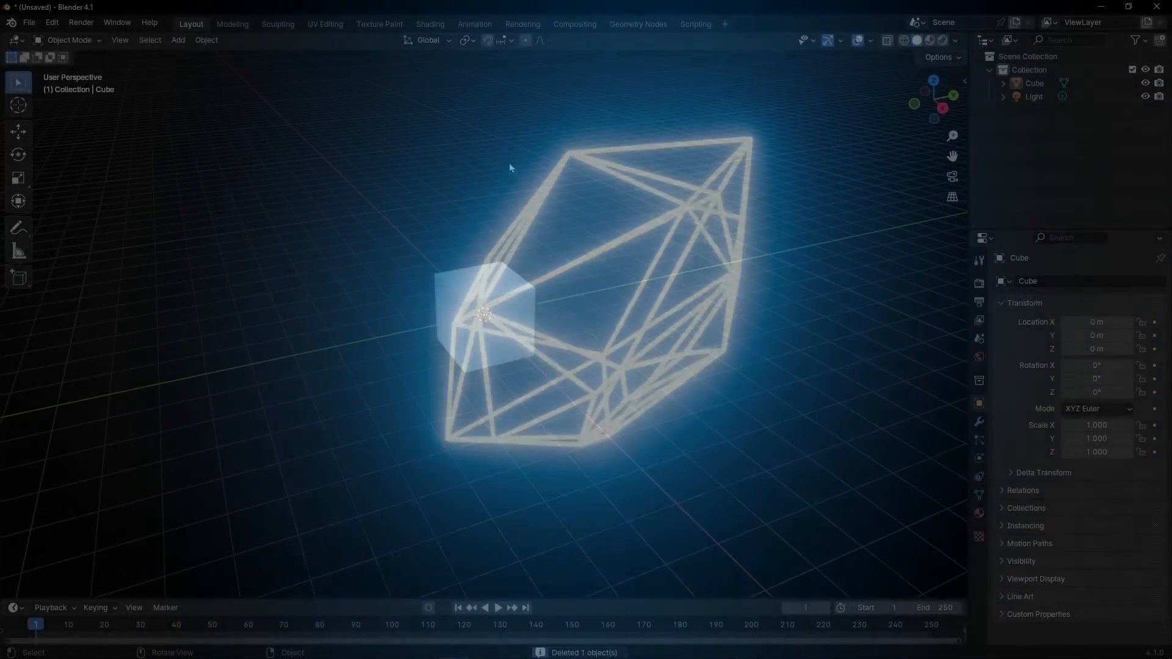
- Switch to the Geometry Nodes workspace showing the default cube
left_click(637, 23)
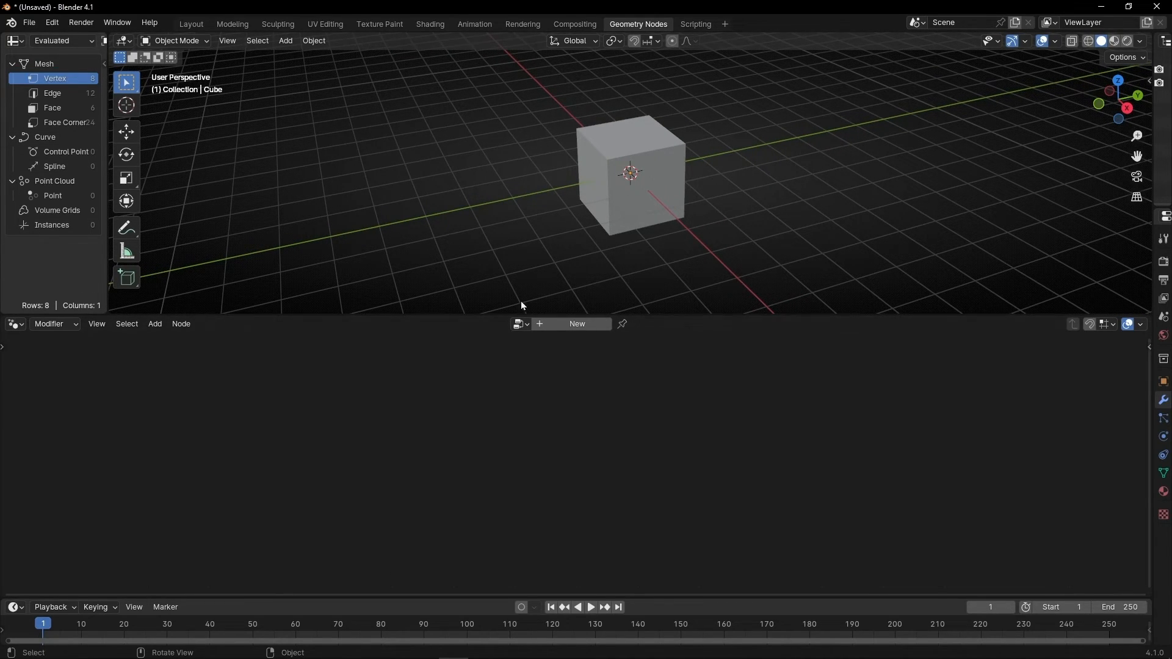
- Create a new geometry node tree on the cube and add a Suzanne monkey mesh
left_click(575, 323)
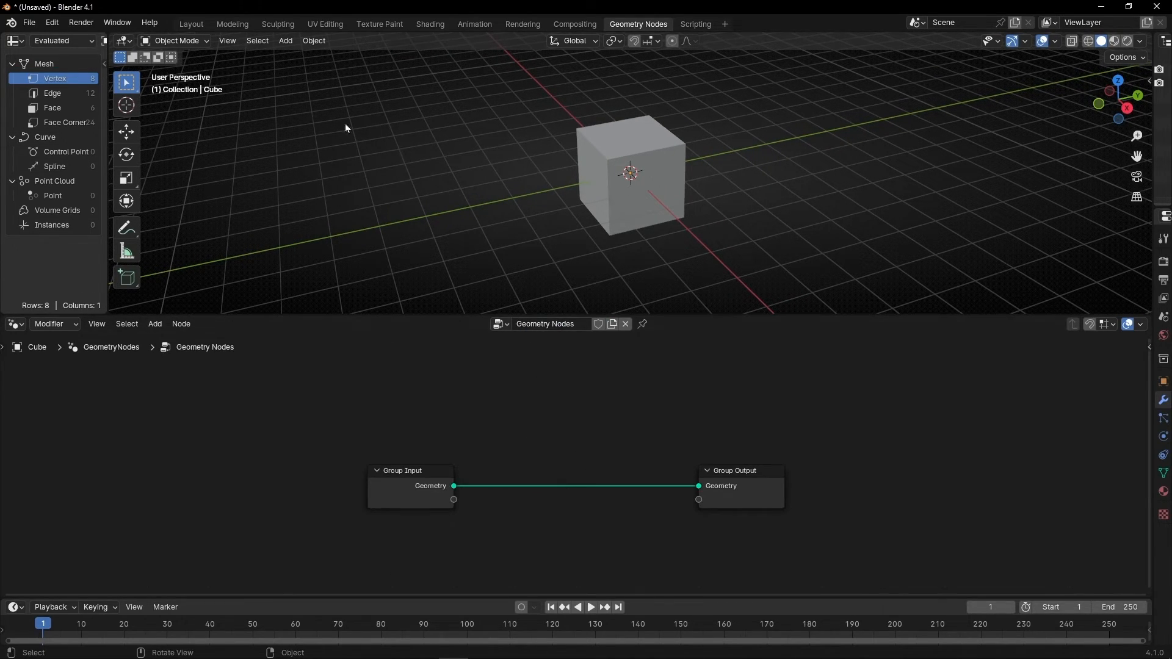
mouse_move(332, 61)
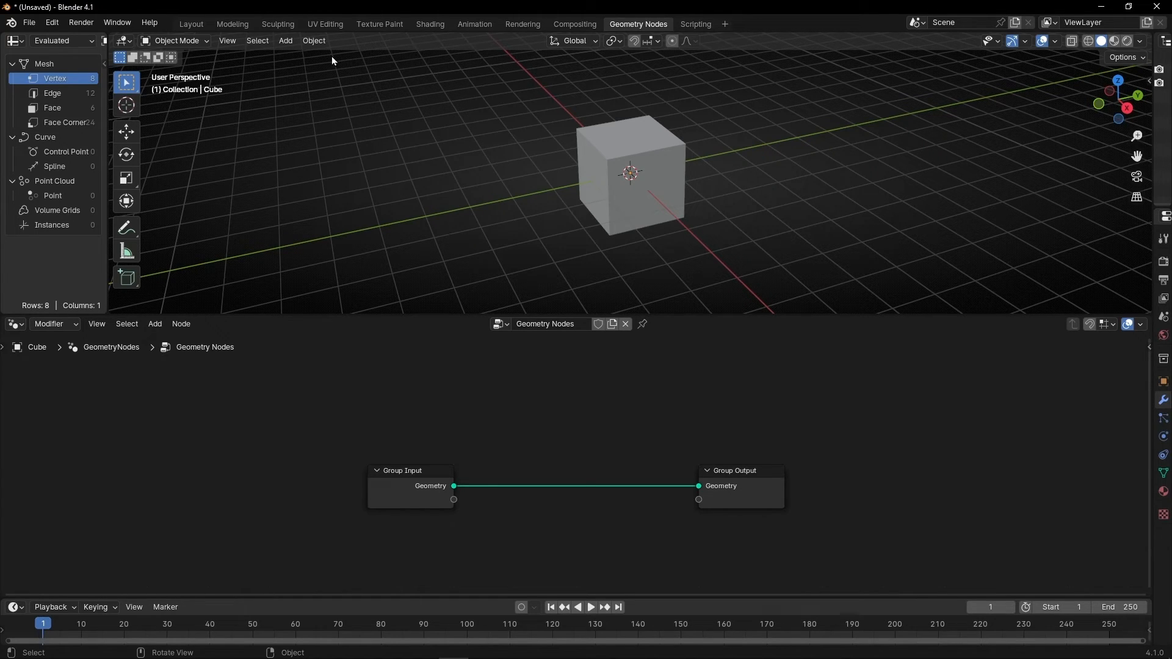
left_click(286, 40)
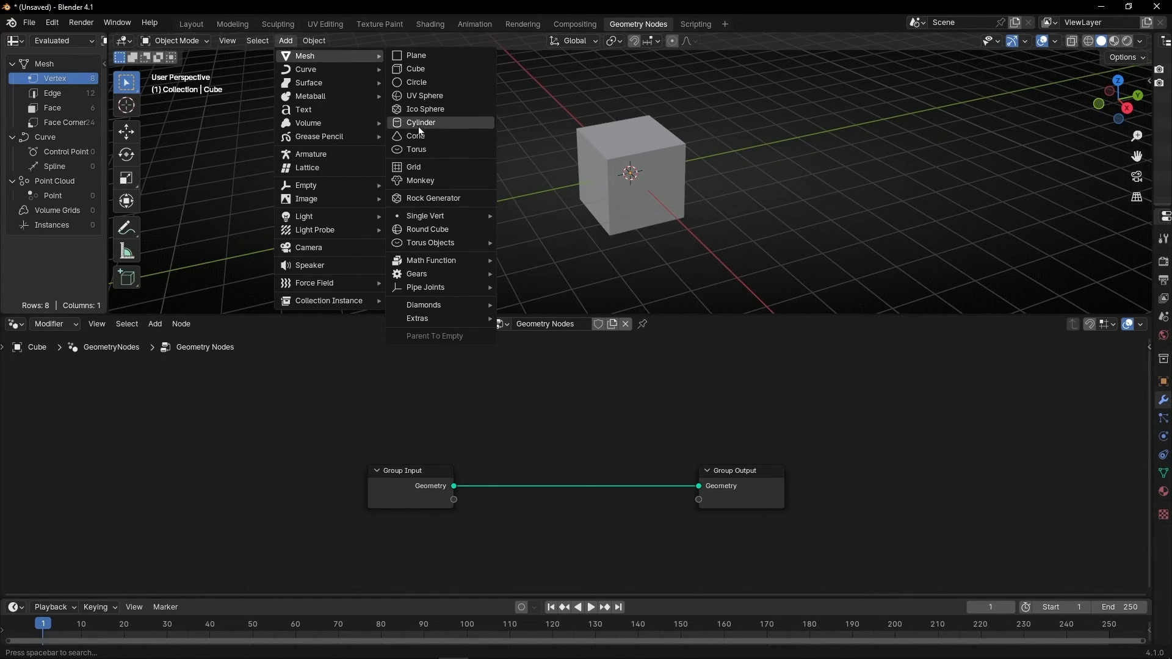
left_click(419, 180)
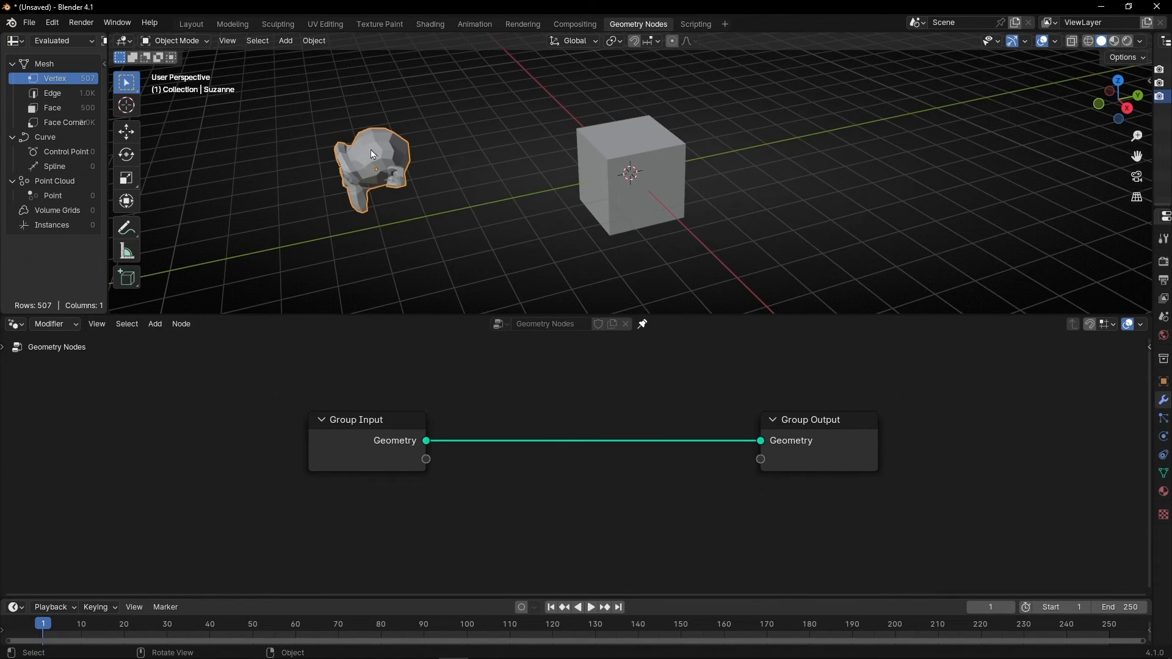
- Add an Object Info node for Suzanne and insert Convex Hull between Group Input and Output
left_click(155, 323)
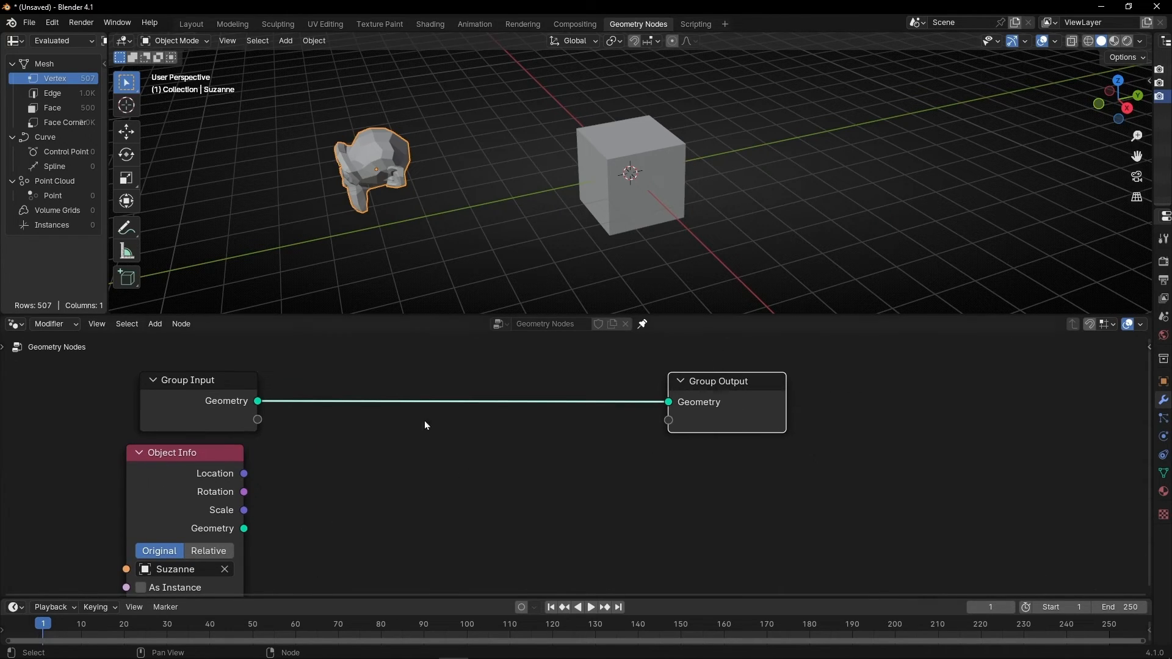
type("conve")
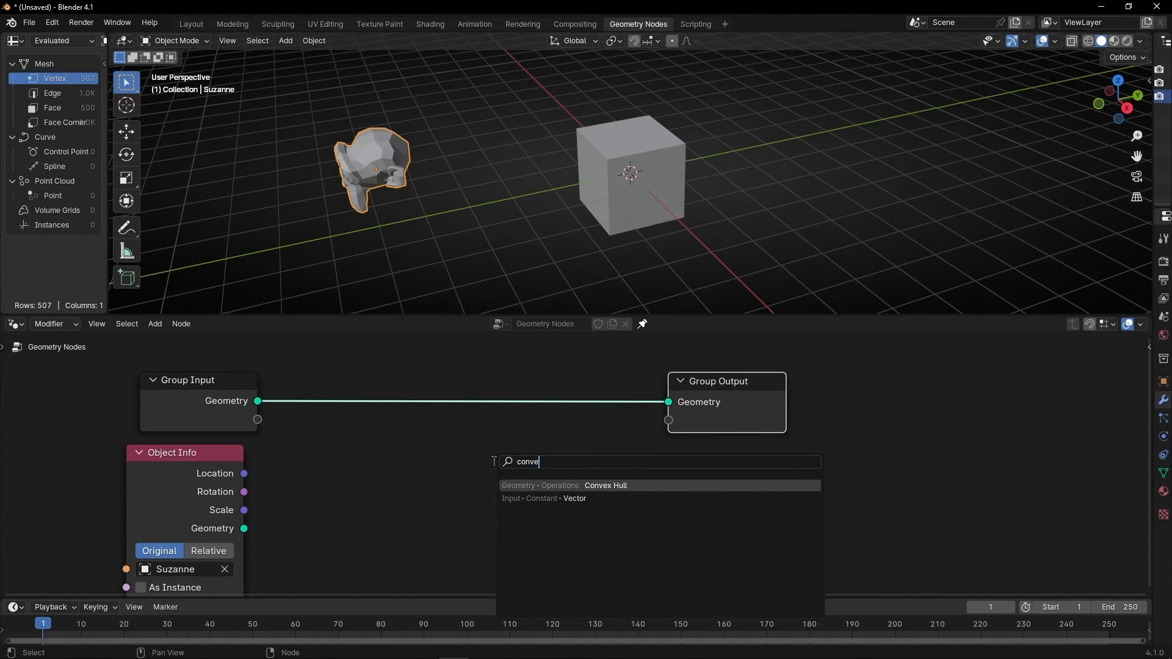
left_click(605, 486)
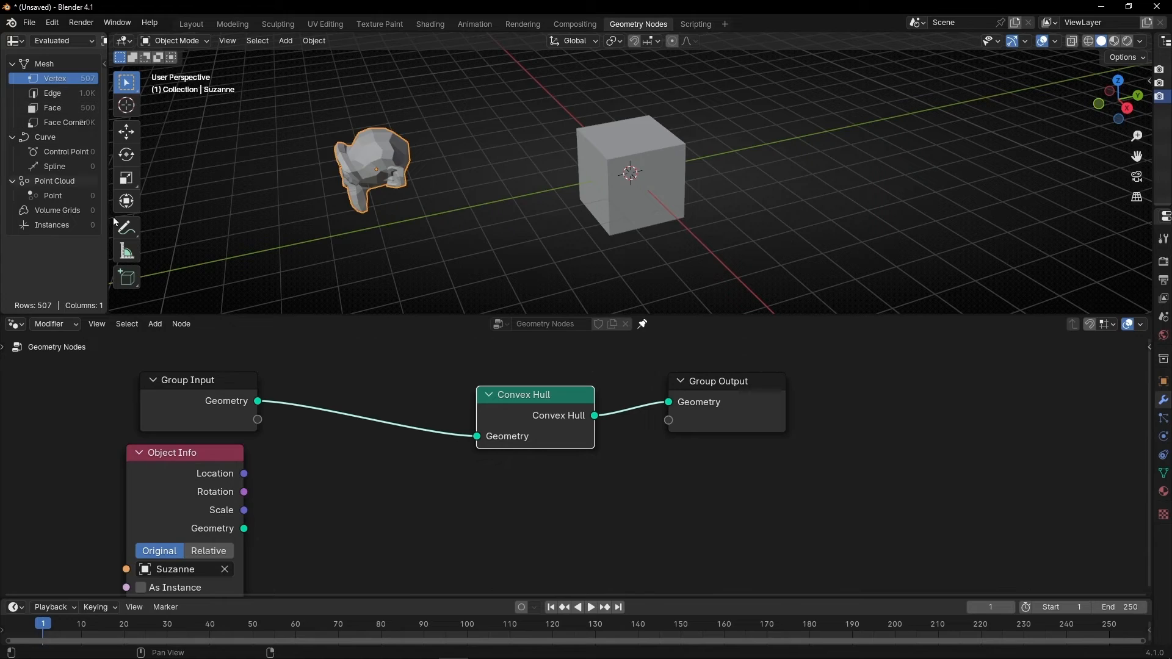
left_click(515, 410)
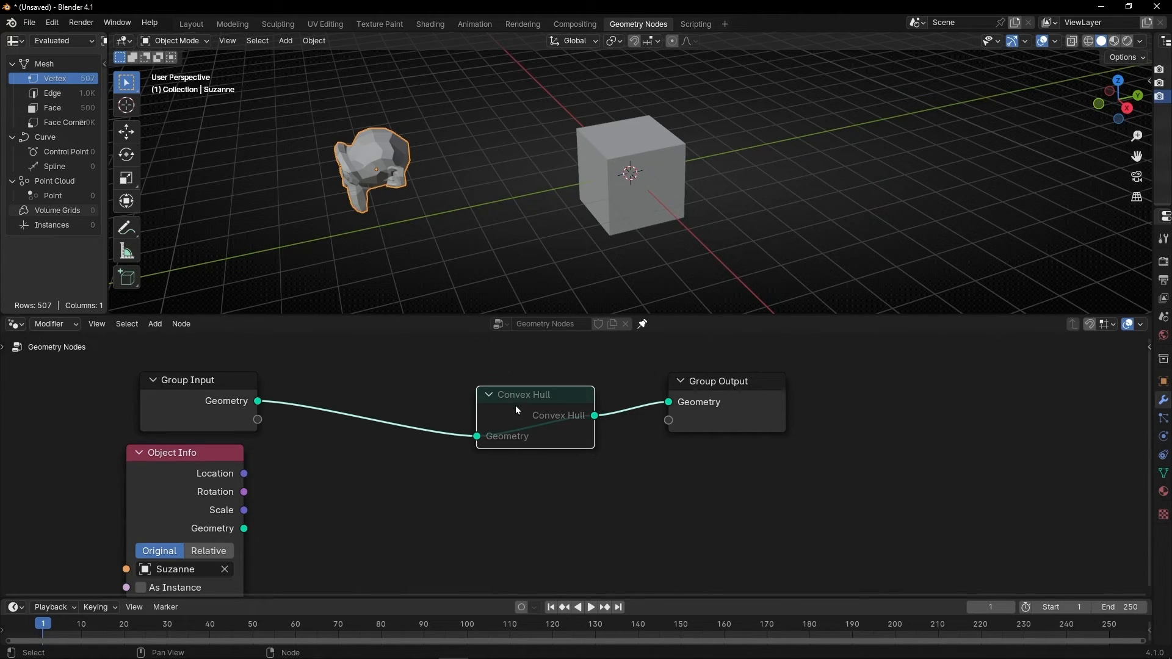
left_click(534, 394)
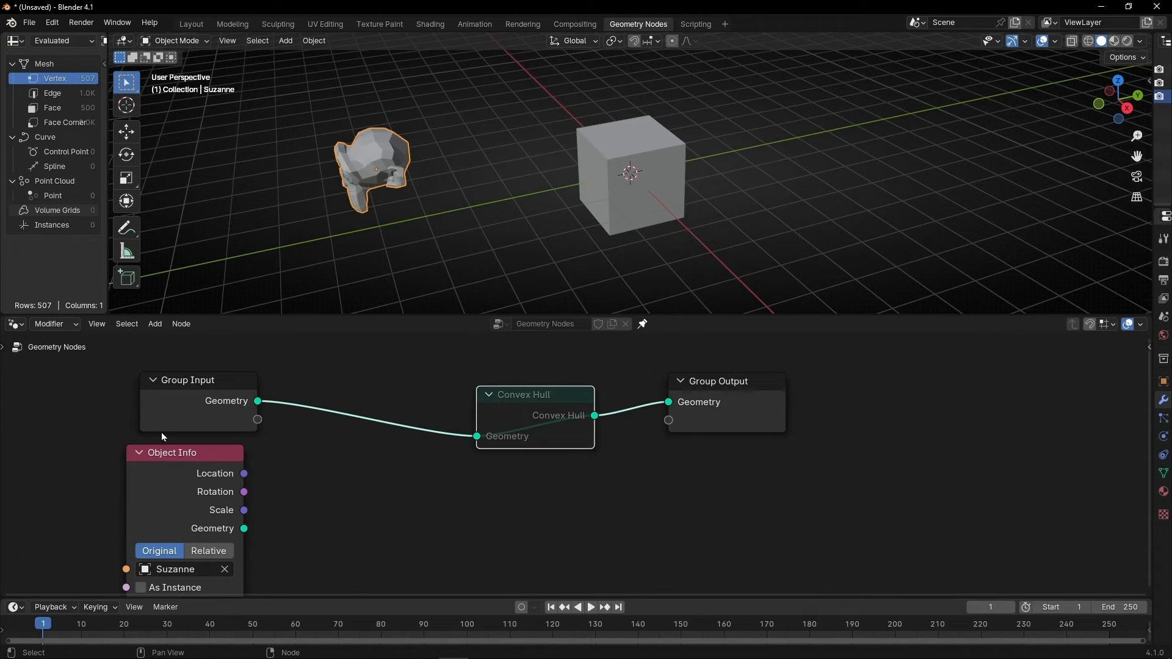
- Add Join Geometry merging Group Input with Suzanne's geometry, Object Info set to Relative
type("jo")
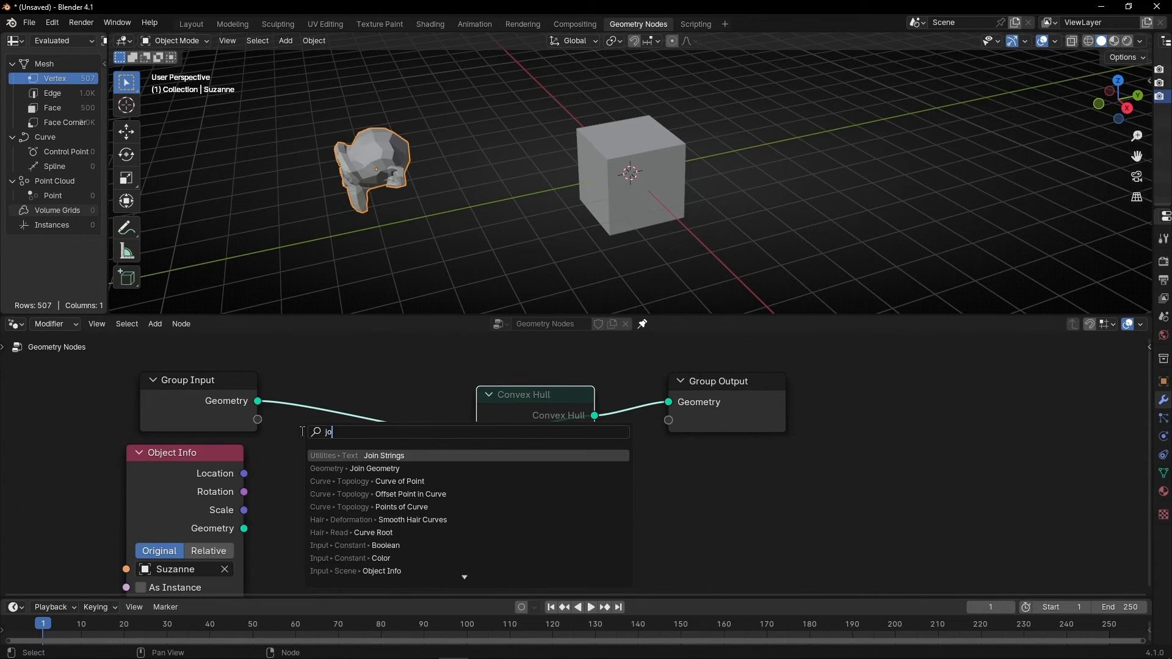
left_click(374, 468)
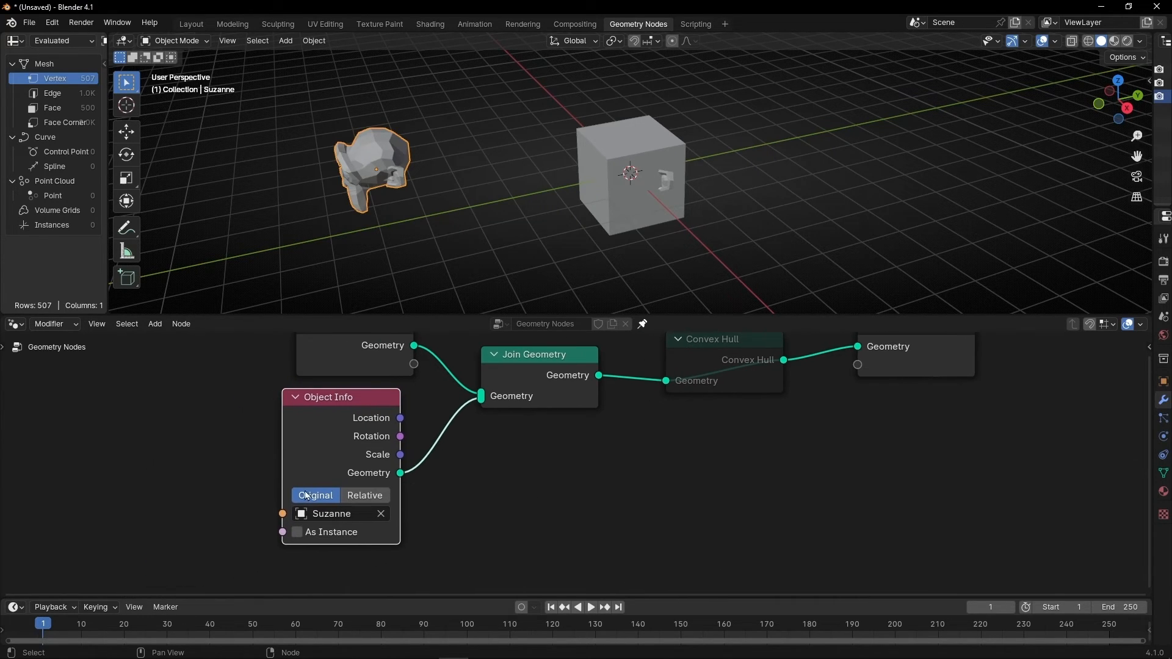
left_click(364, 495)
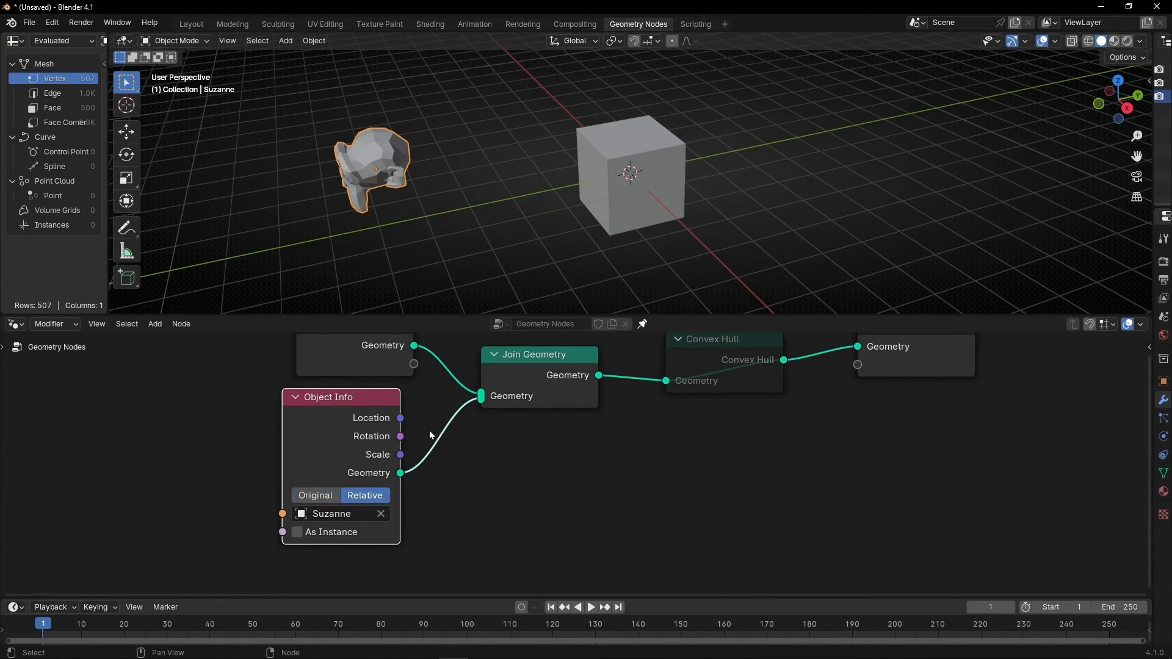
mouse_move(403, 122)
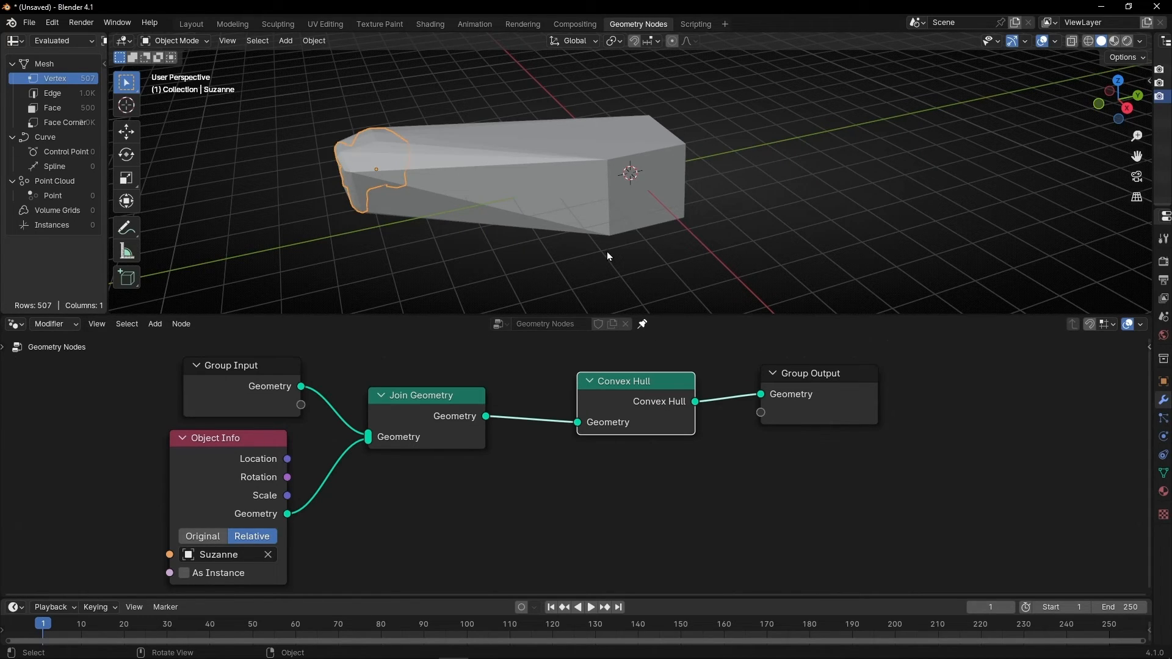
mouse_move(302, 399)
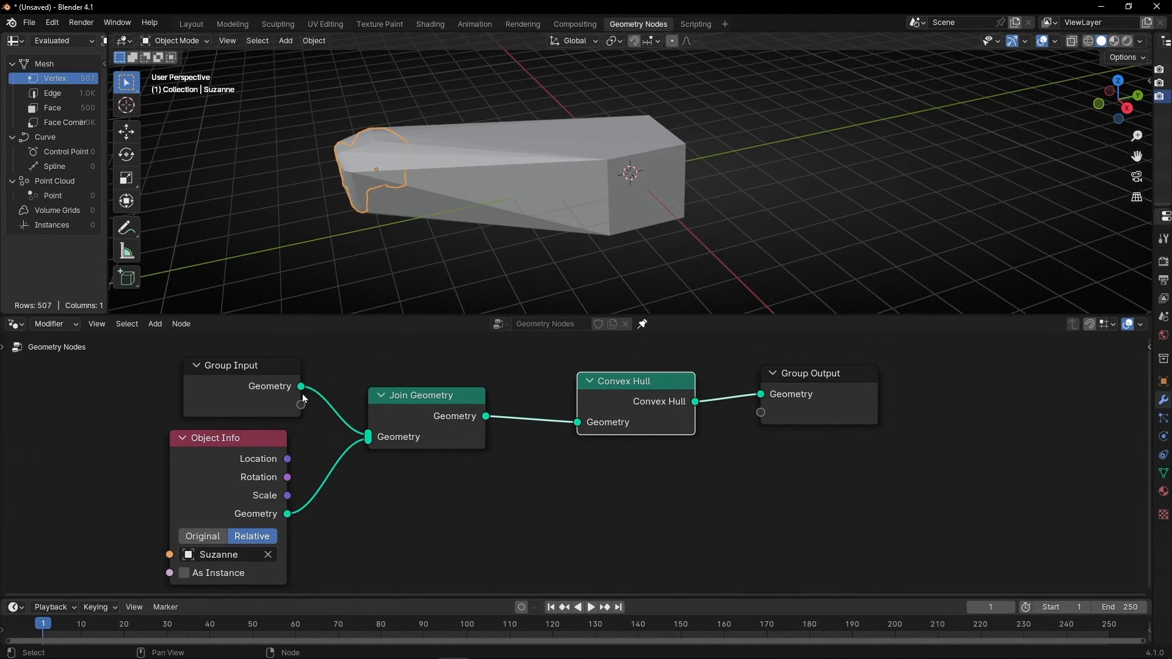
mouse_move(257, 476)
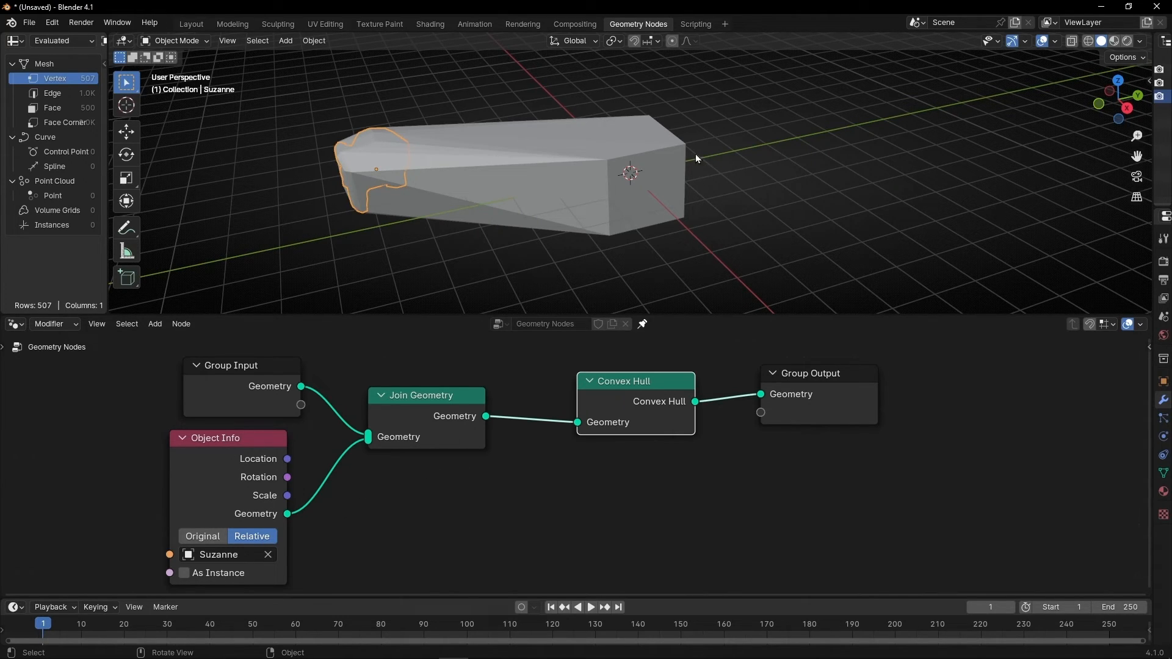
mouse_move(459, 200)
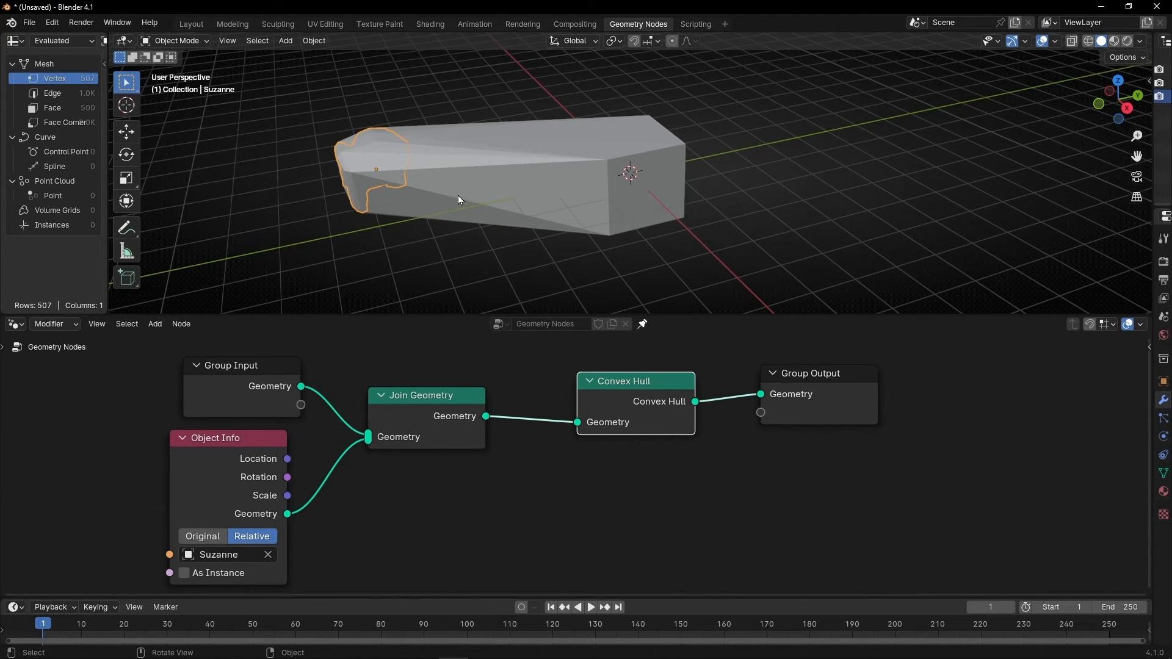
mouse_move(320, 151)
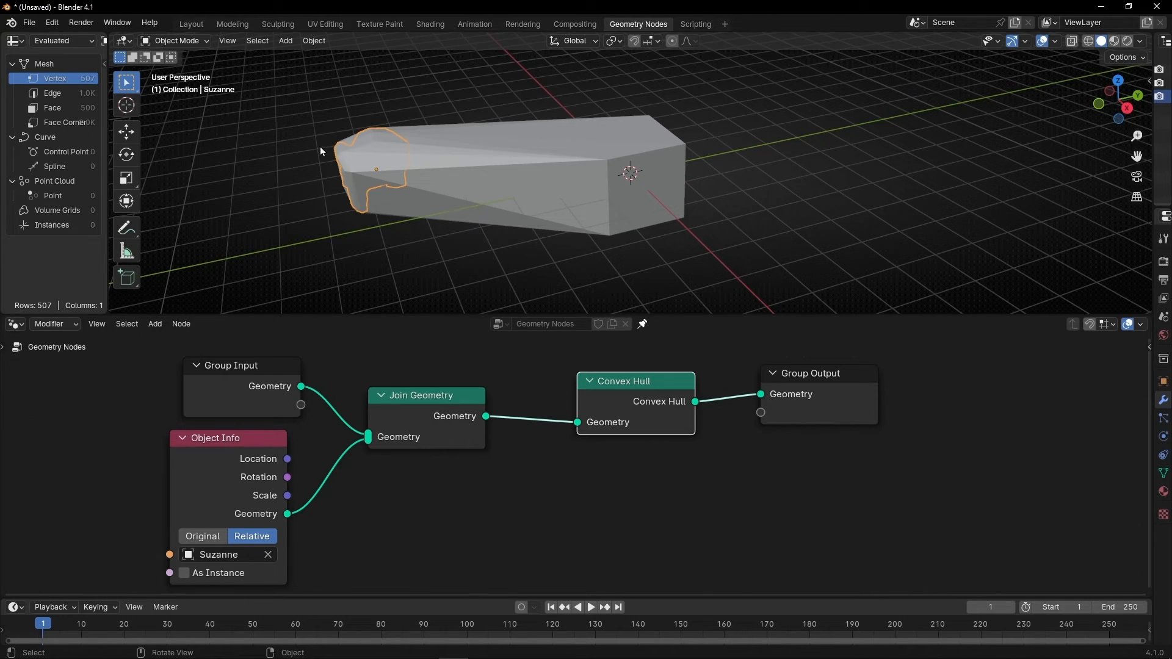
mouse_move(539, 131)
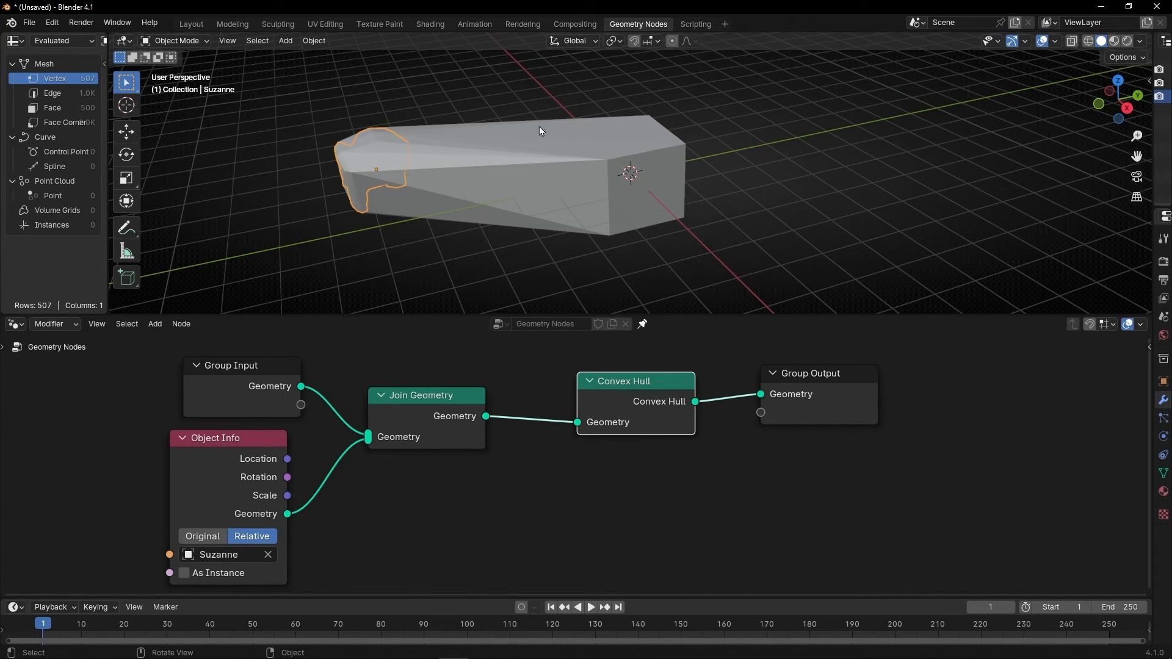
- Switch the viewport to wireframe, orbit around the hull, and select the Cube
left_click(1073, 41)
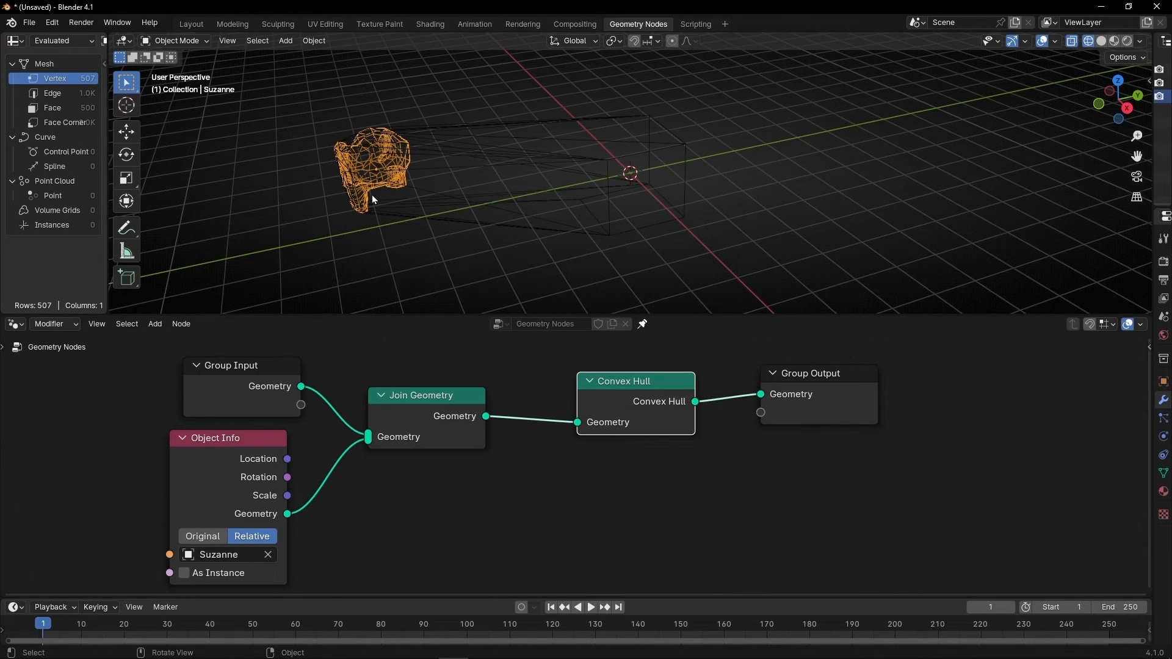
mouse_move(366, 274)
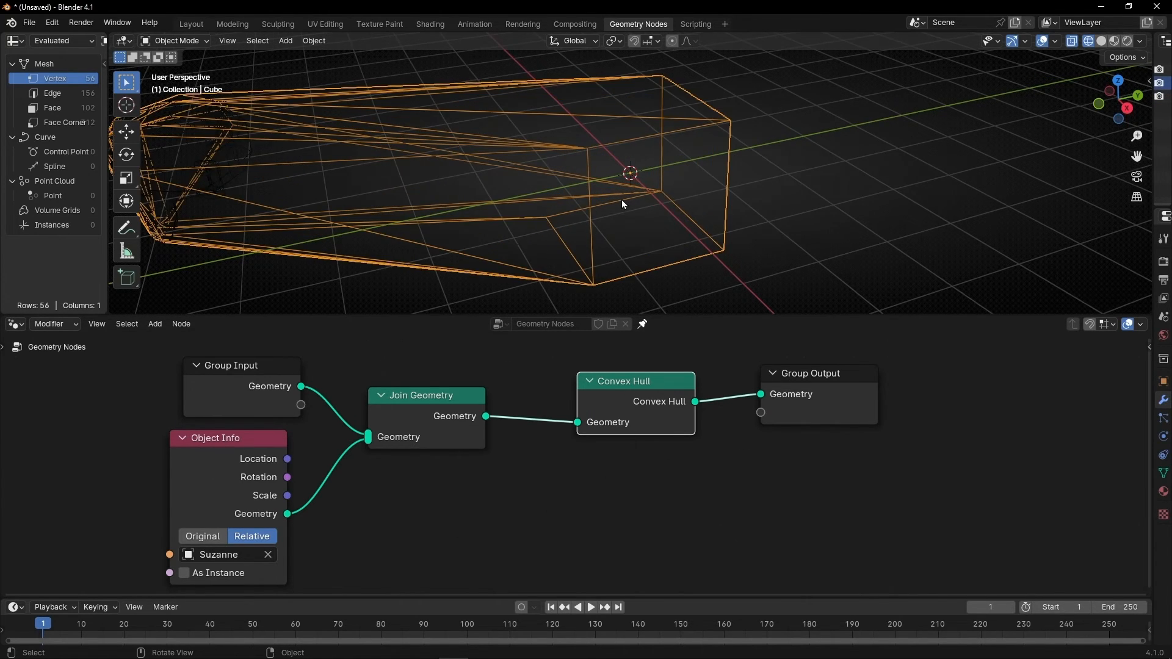
left_click_drag(620, 202, 538, 138)
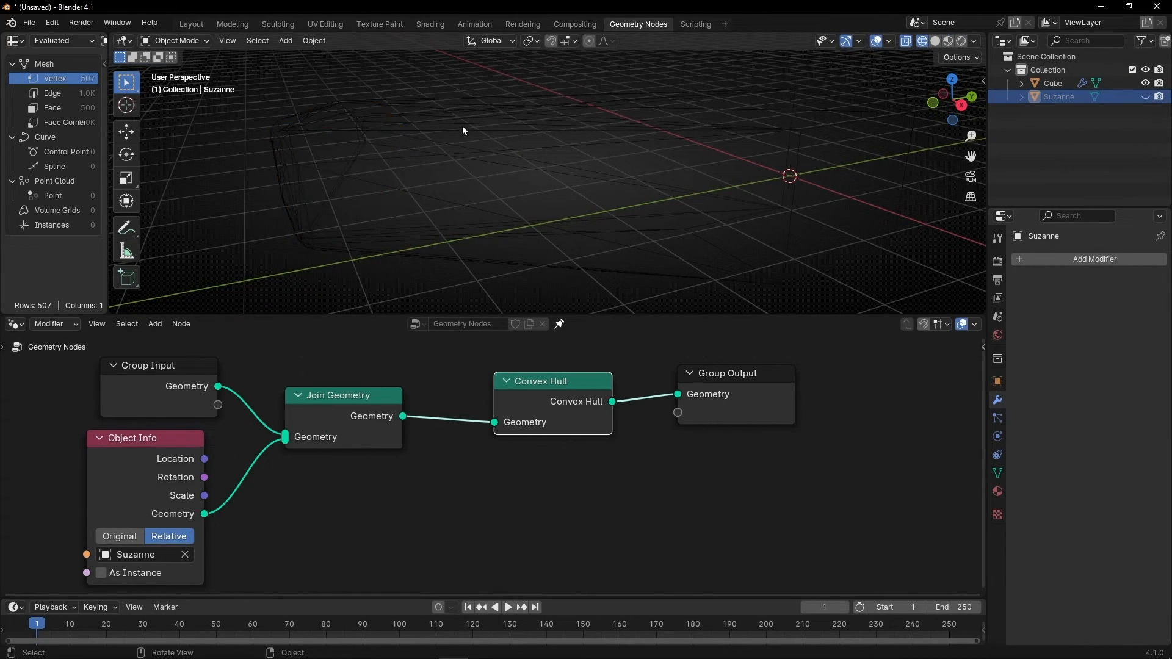
left_click(1054, 83)
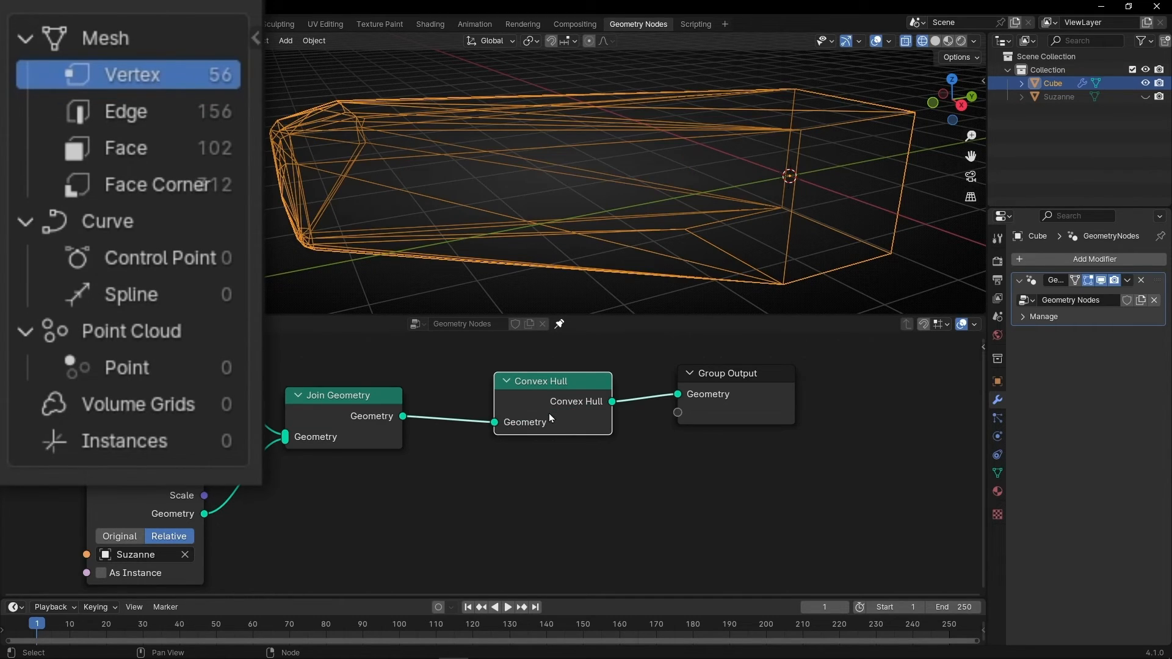
mouse_move(197, 127)
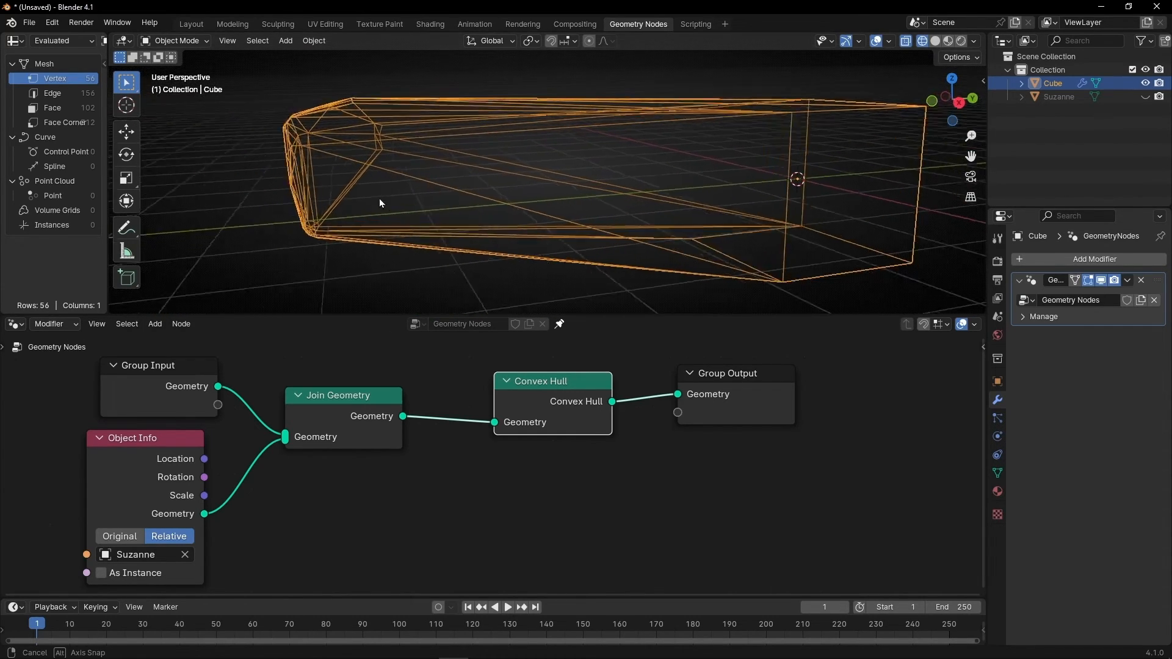
- Unhide Suzanne in the outliner and scale it up to reshape the hull
left_click_drag(380, 202, 346, 196)
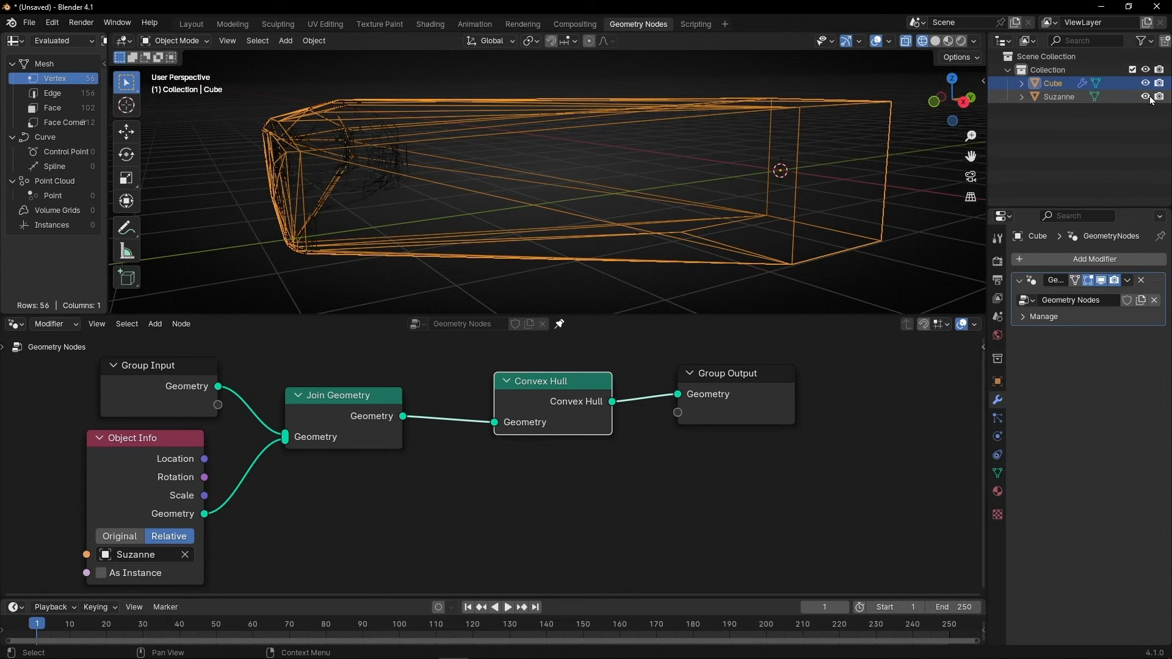
left_click(1059, 97)
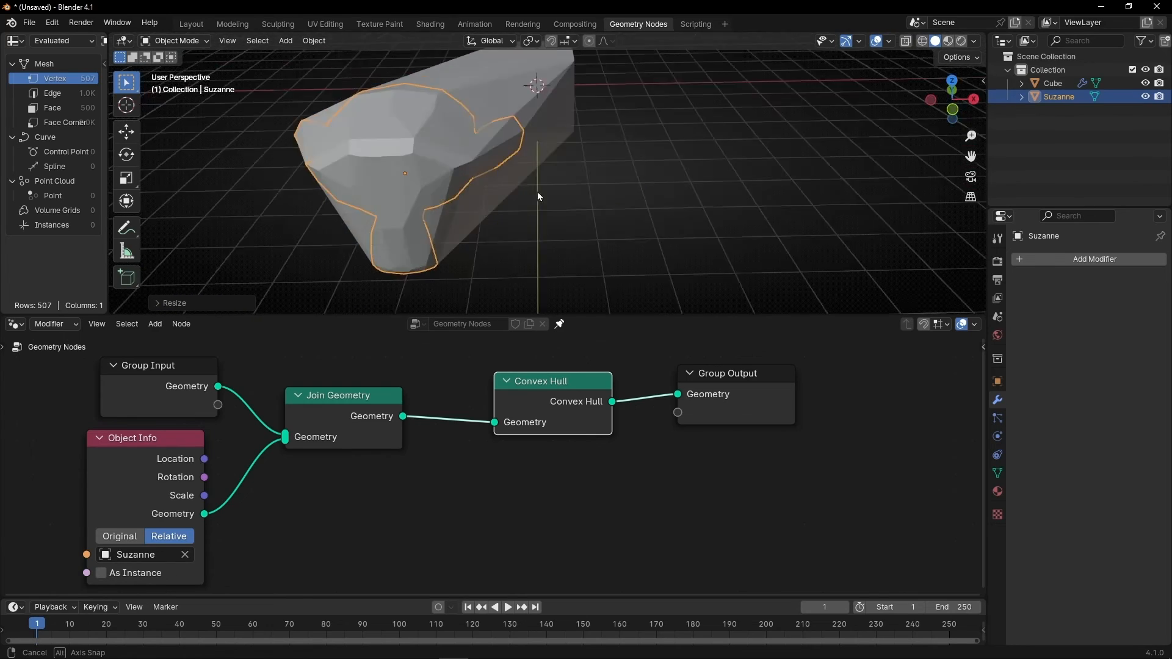
key("r")
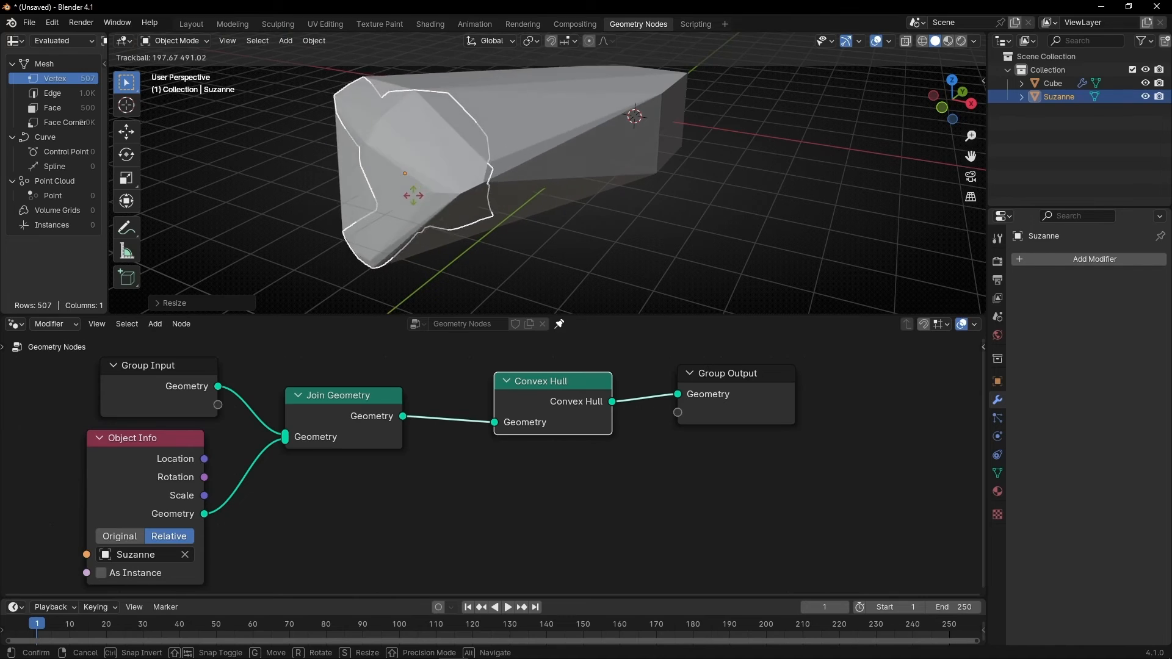
left_click(1052, 83)
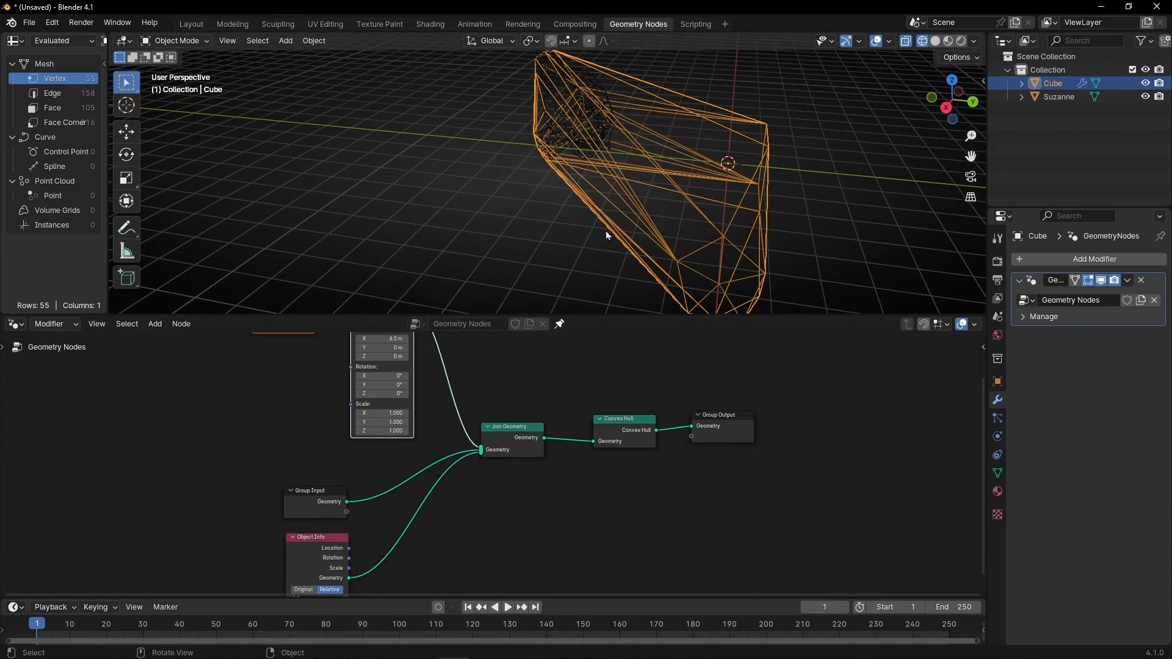
- Remove the Suzanne setup and rebuild the Cube tree as a one-point Points node into Convex Hull
left_click_drag(606, 235, 725, 180)
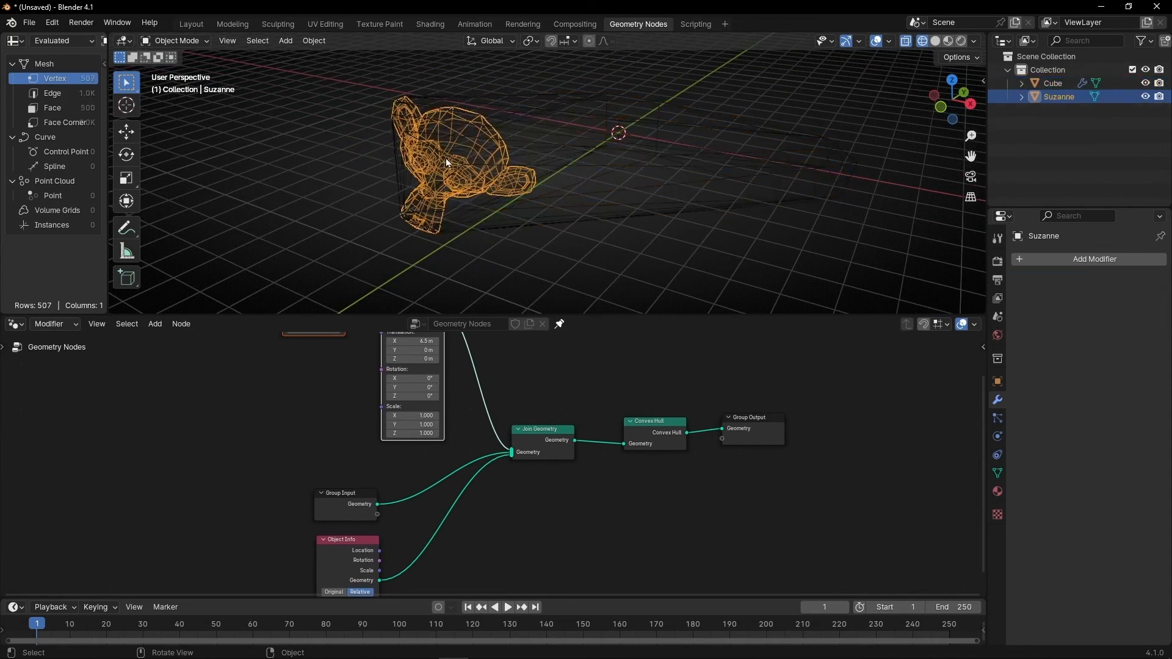
left_click_drag(449, 157, 564, 183)
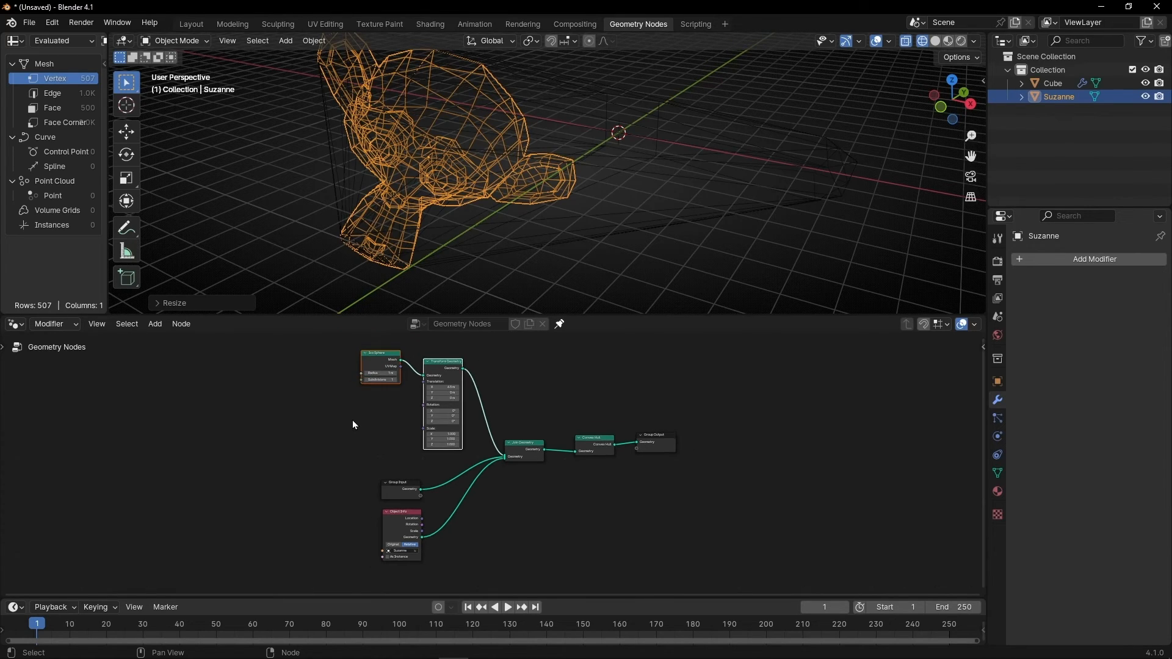
left_click_drag(353, 425, 485, 570)
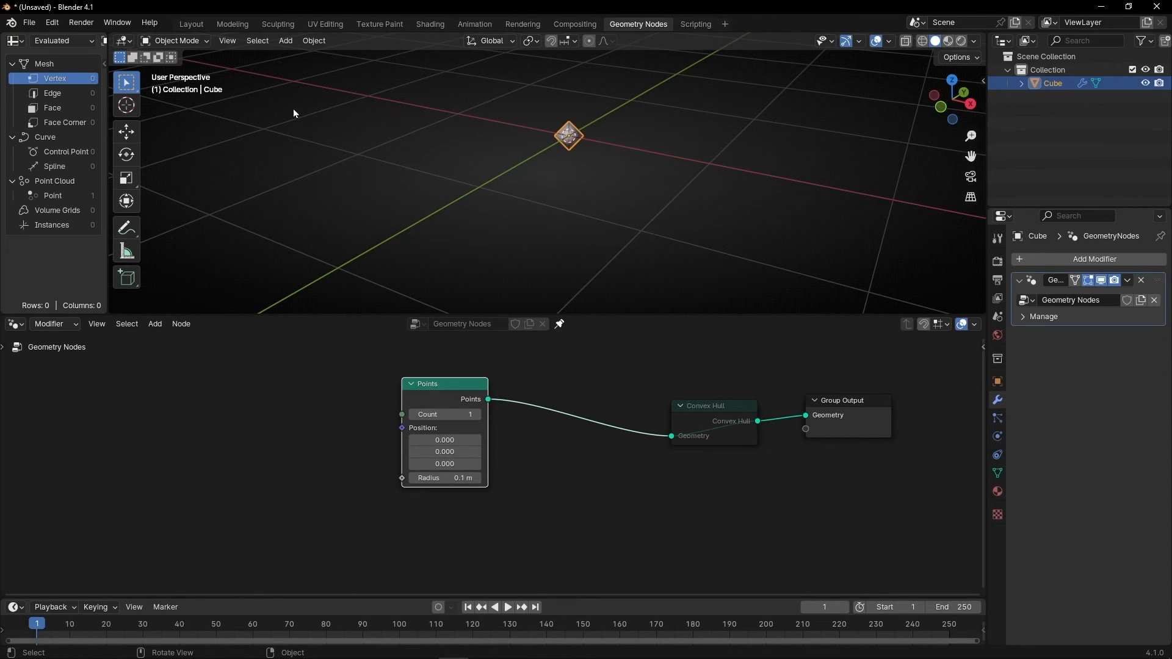
- Set Points Count to 20 and add Set Position before Convex Hull with Noise Texture driving Offset
right_click(11, 33)
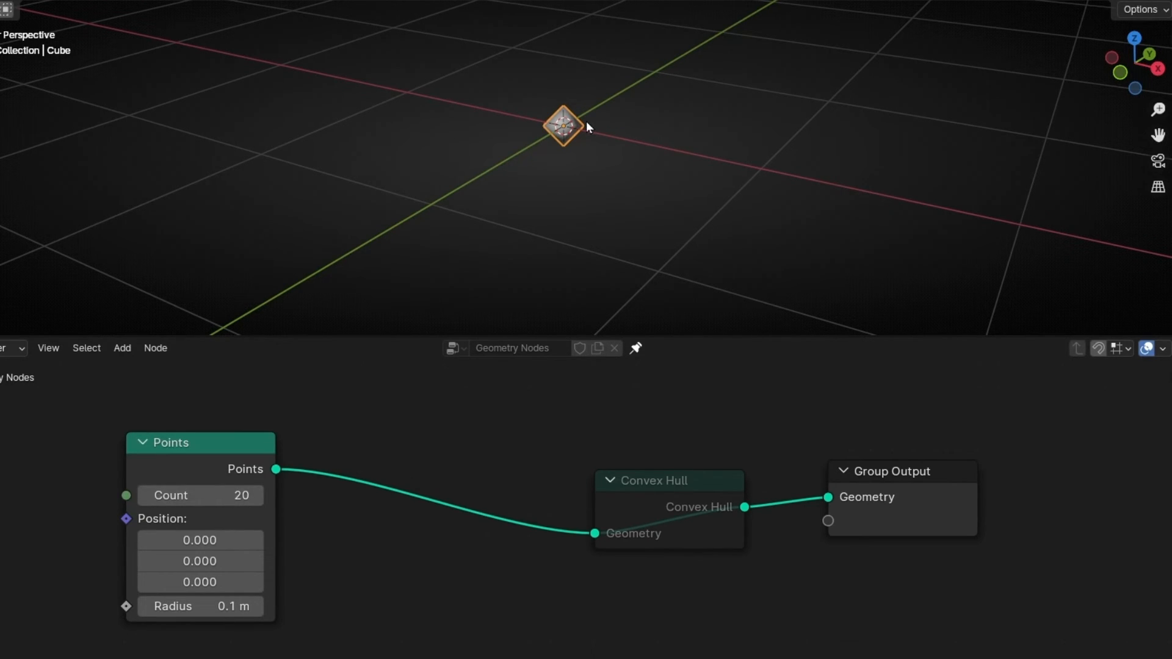
type("set p")
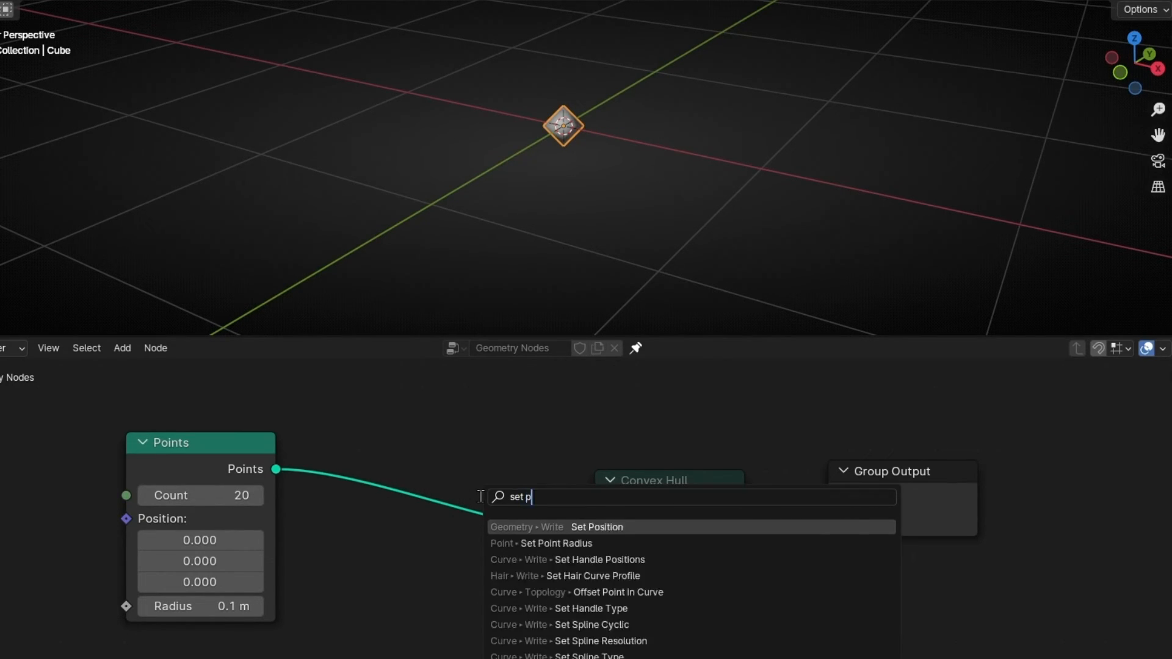
left_click(596, 526)
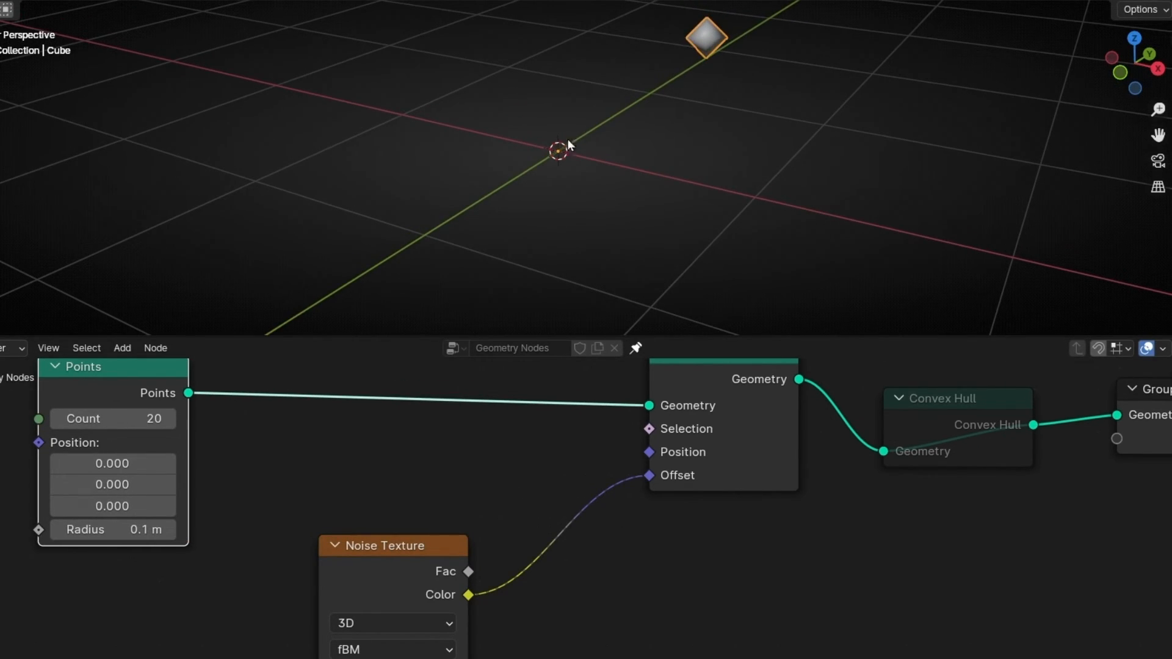
- Add a collapsed Vector Math Subtract node centring the noise colour by 0.5
type("v")
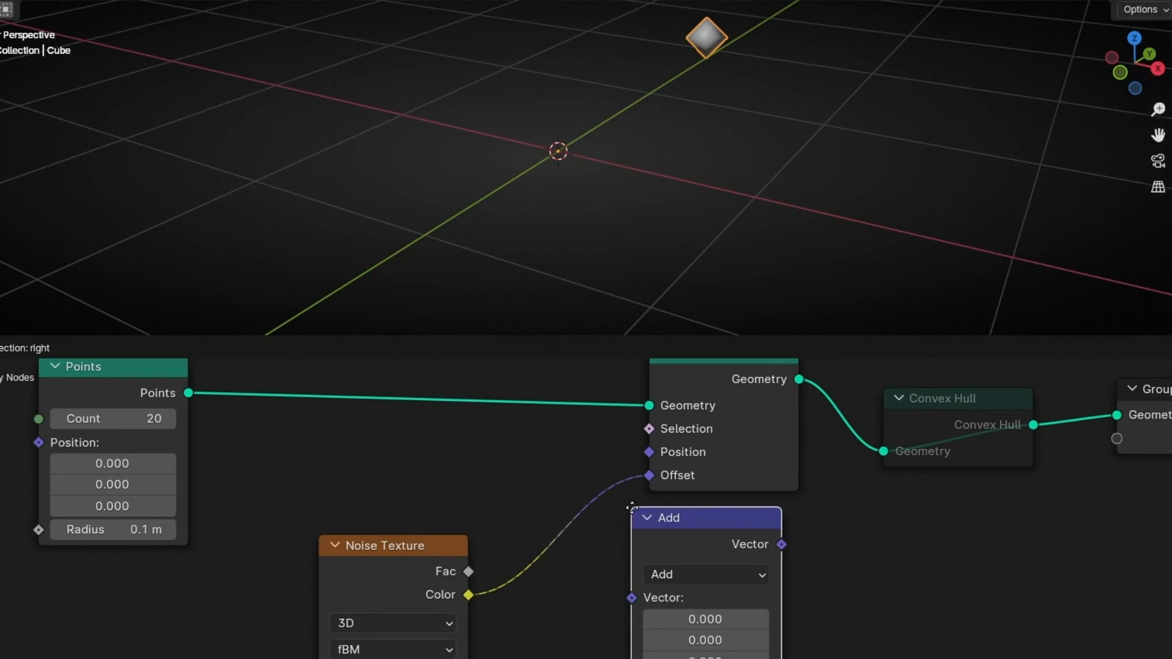
left_click(702, 573)
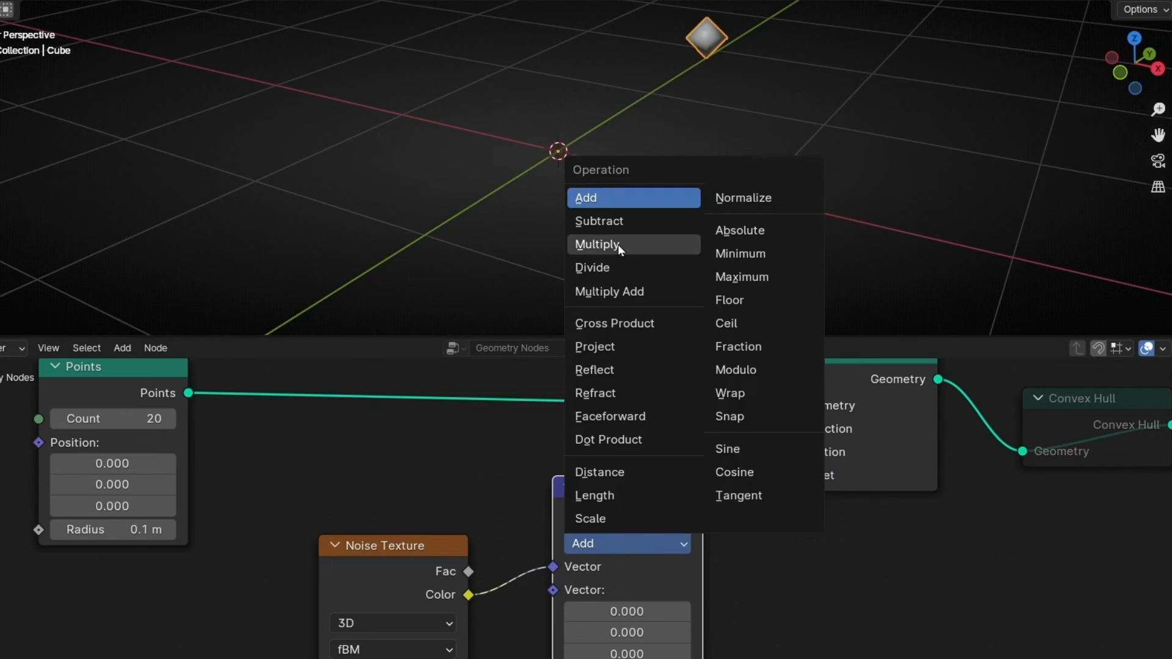
left_click(598, 220)
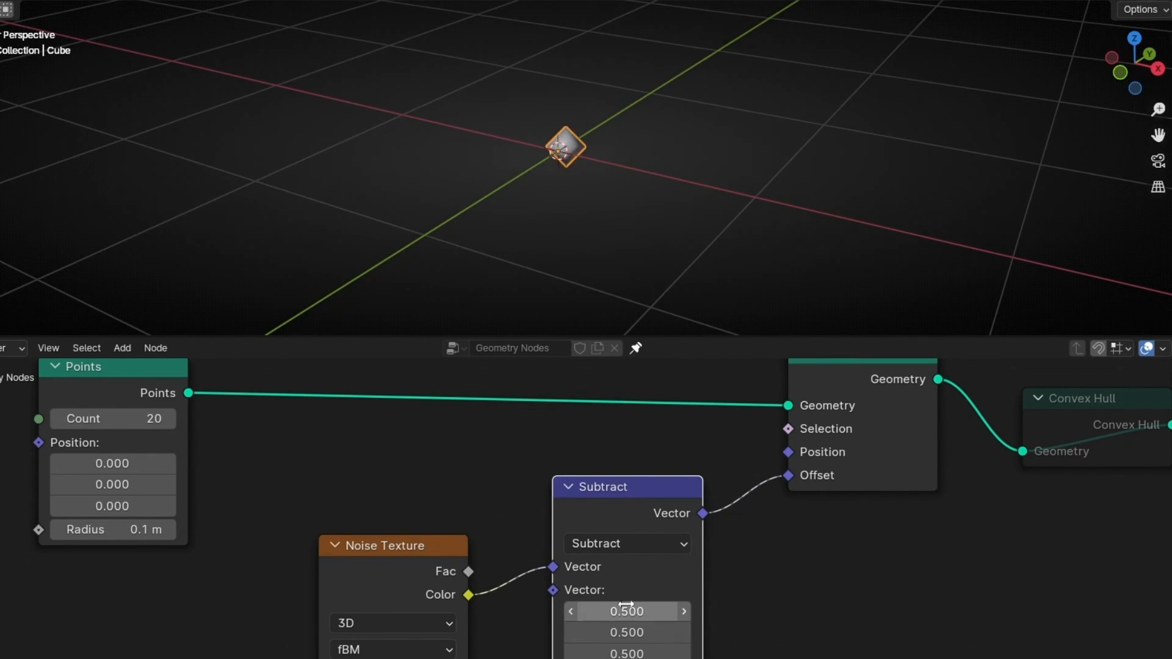
mouse_move(592, 155)
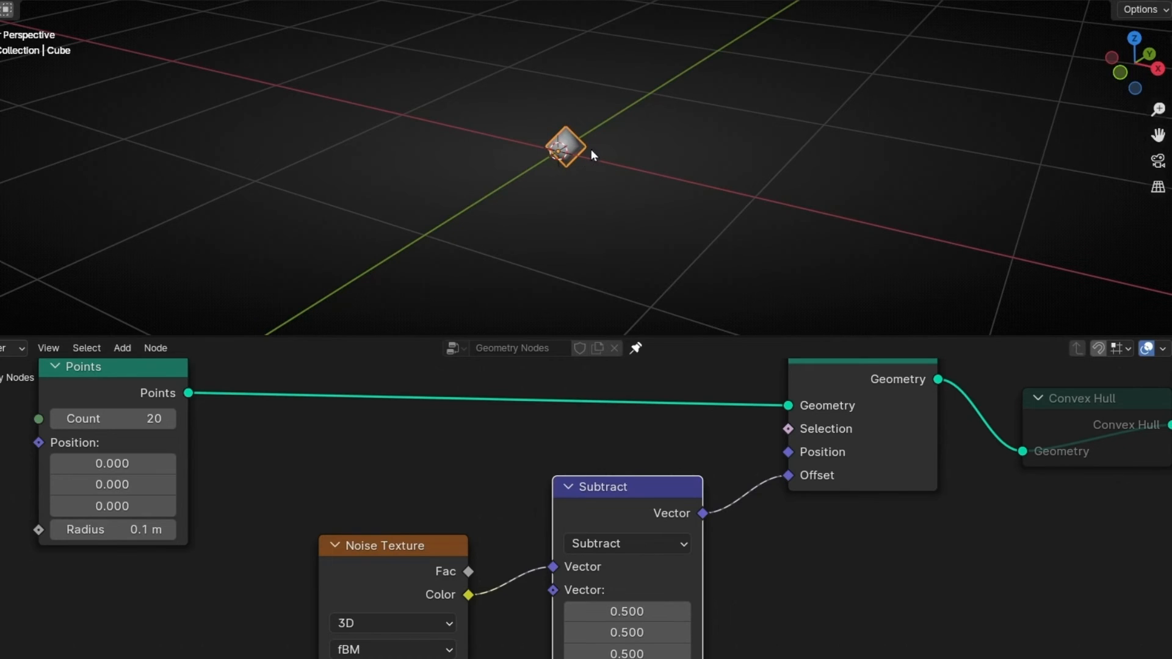
left_click(569, 487)
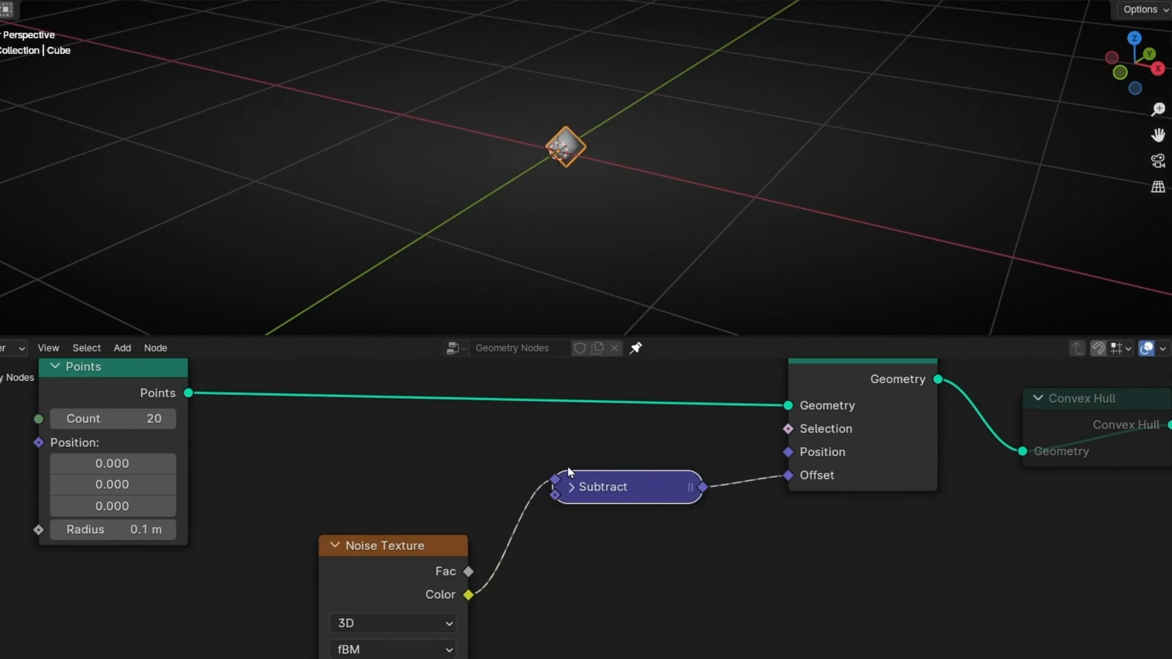
- Raise the noise scale to 8.4 and feed an Index node into the noise Vector
left_click_drag(624, 486, 848, 508)
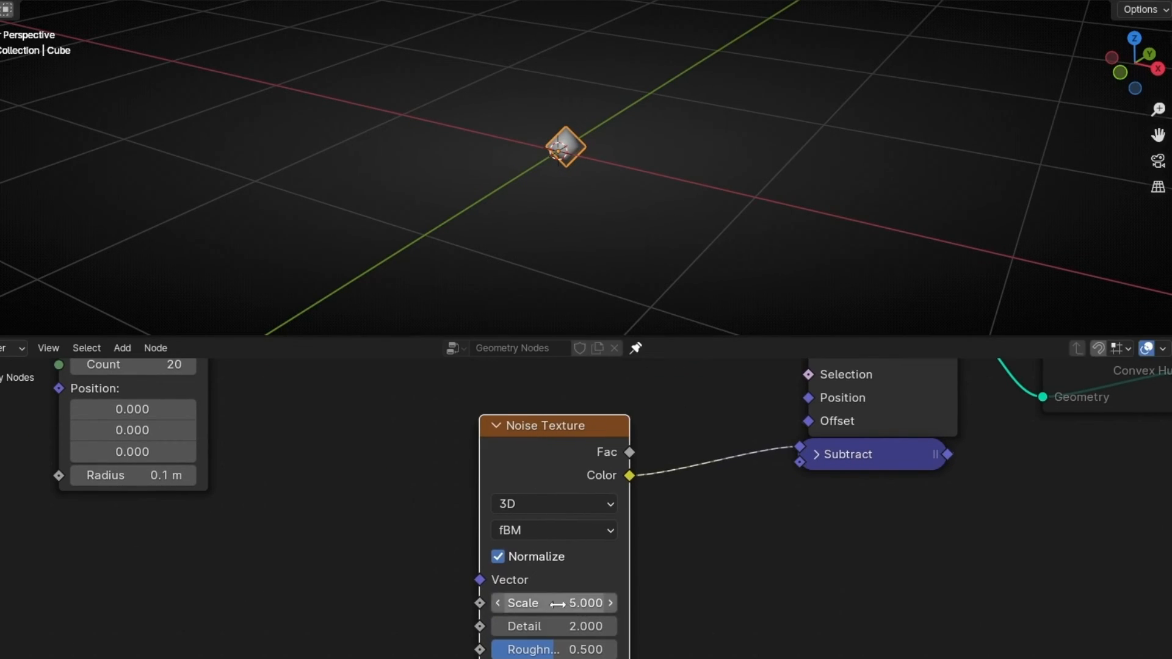
left_click_drag(523, 603, 590, 603)
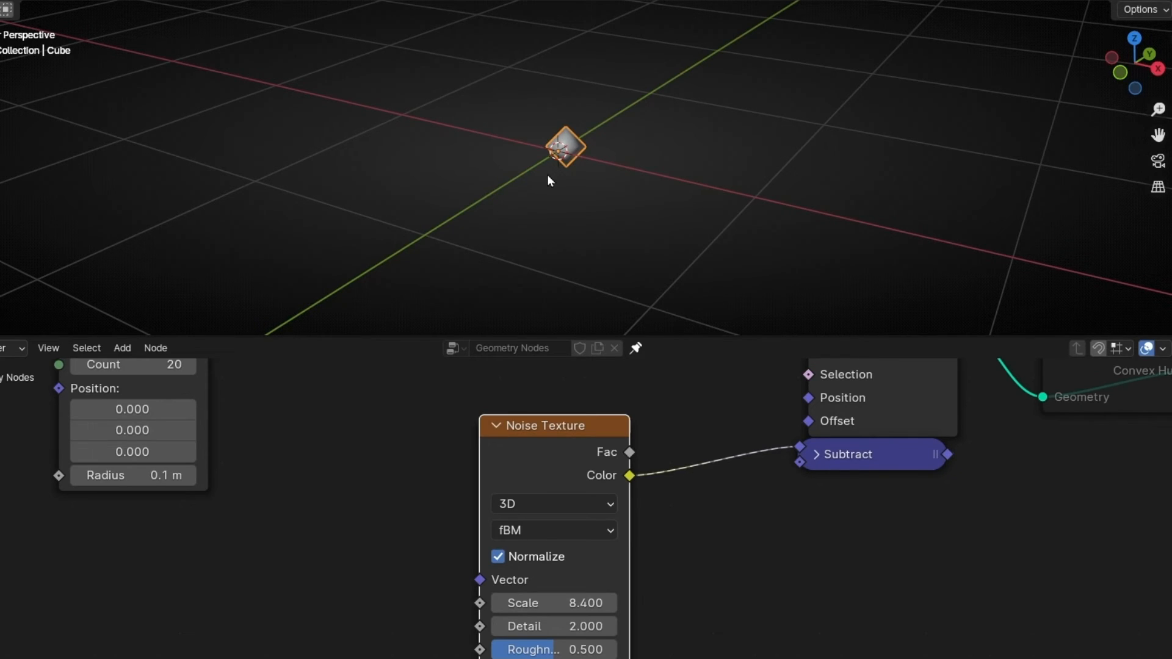
mouse_move(402, 652)
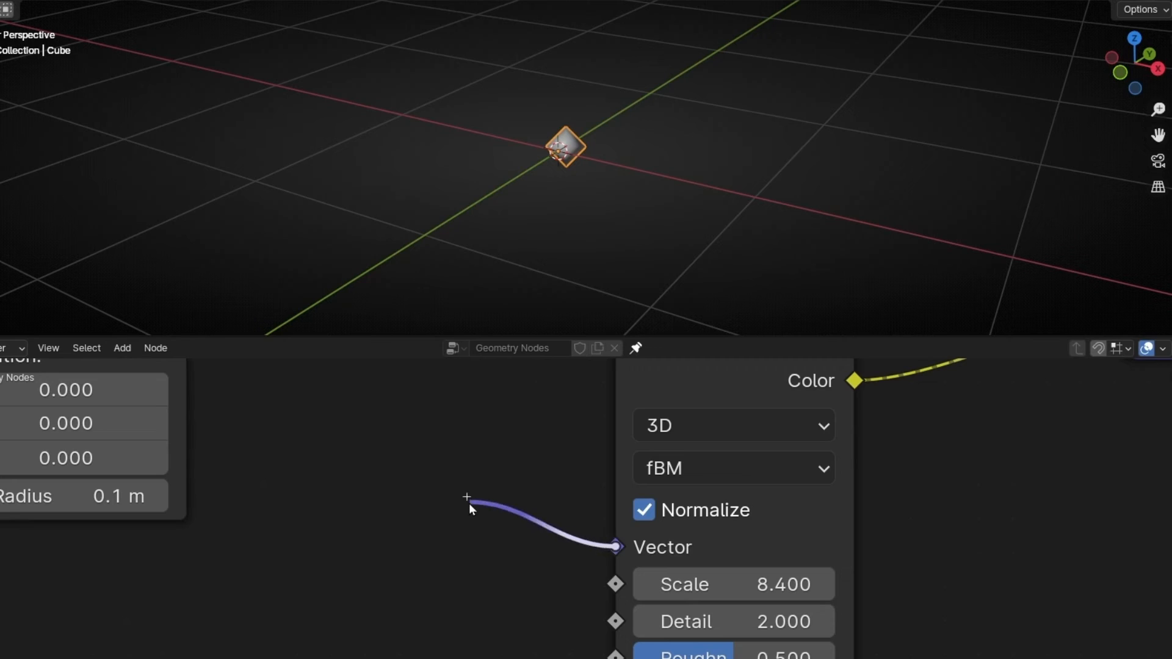
type("index")
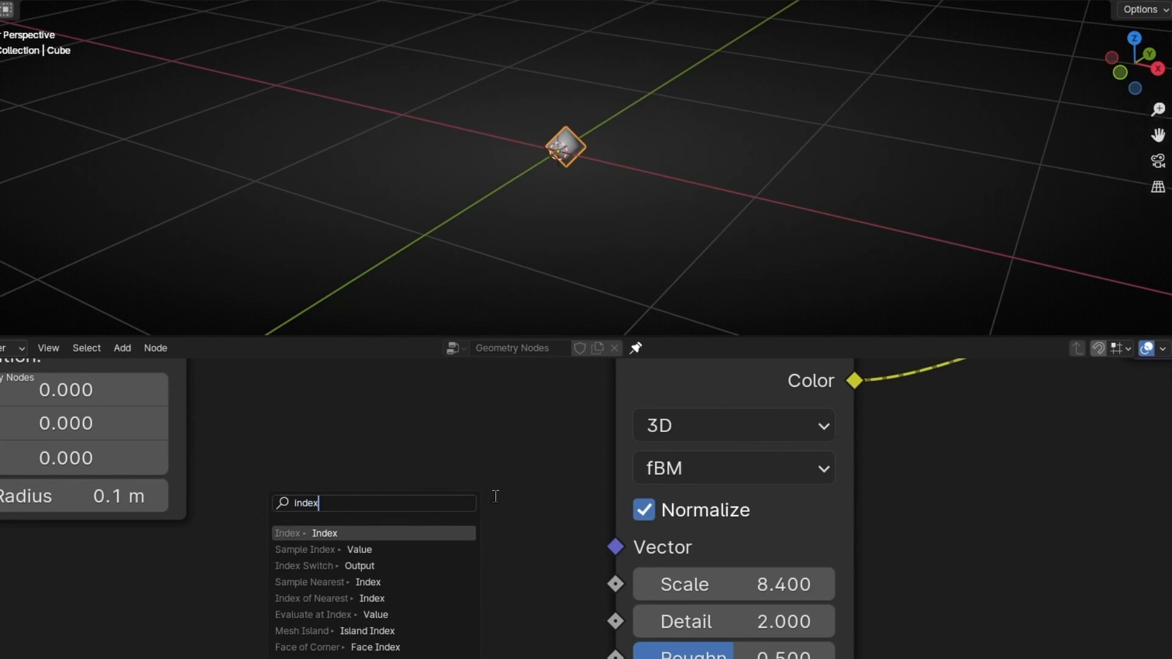
left_click(314, 533)
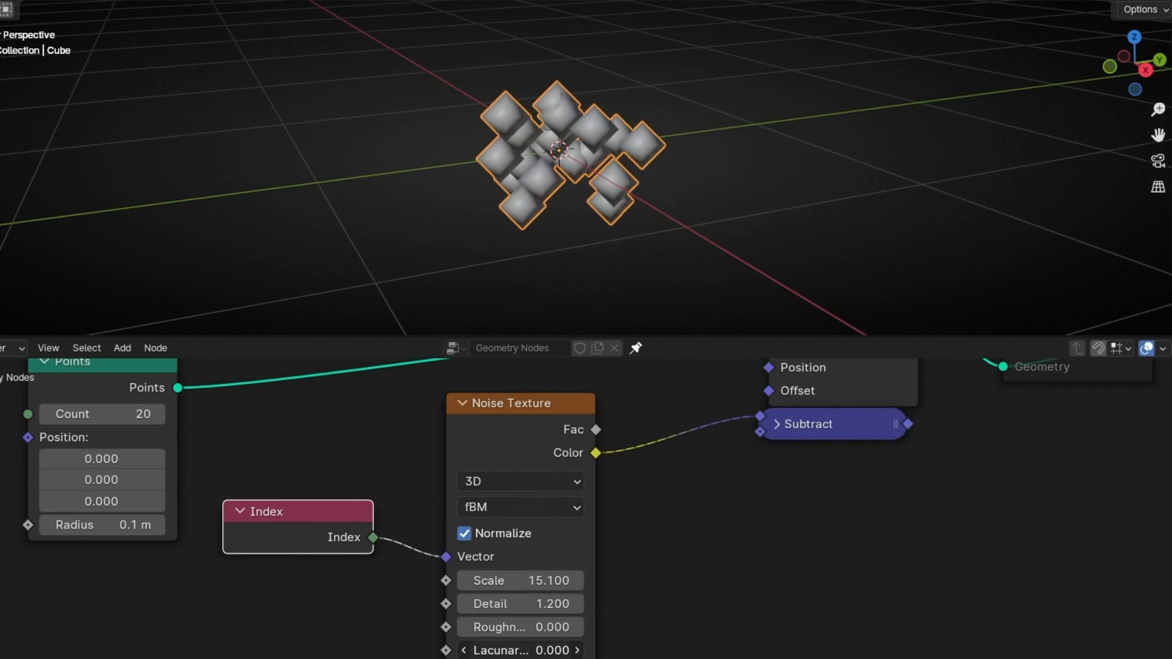
mouse_move(468, 232)
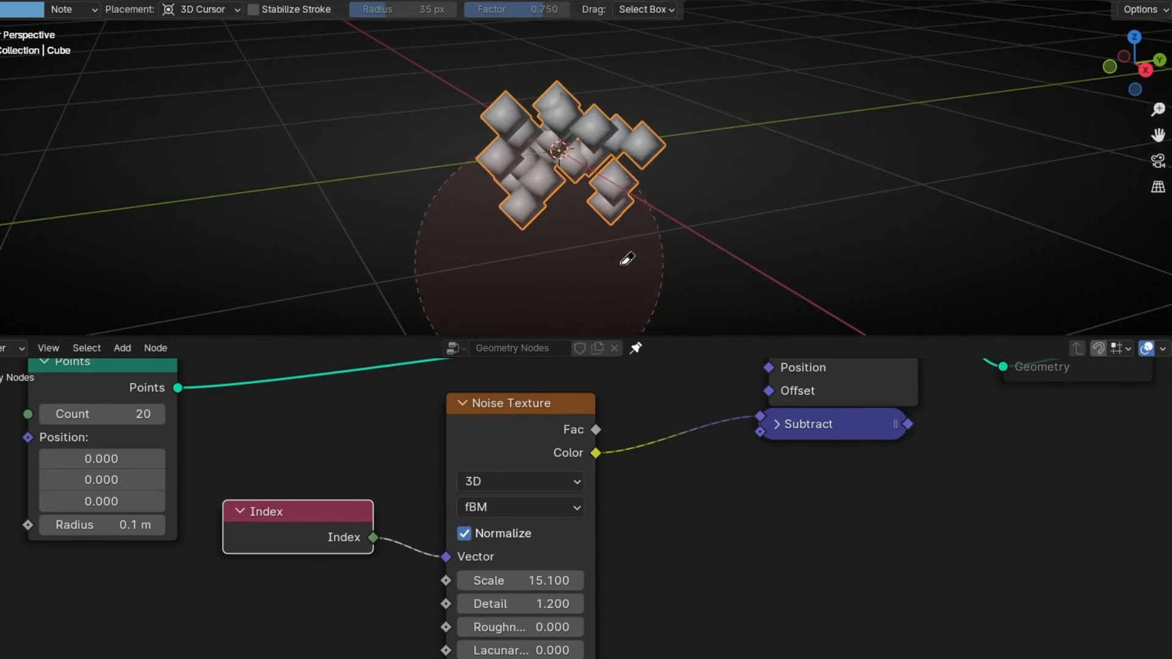
- Add a Vector Math node set to Scale with factor 1.2 after Subtract
left_click(121, 347)
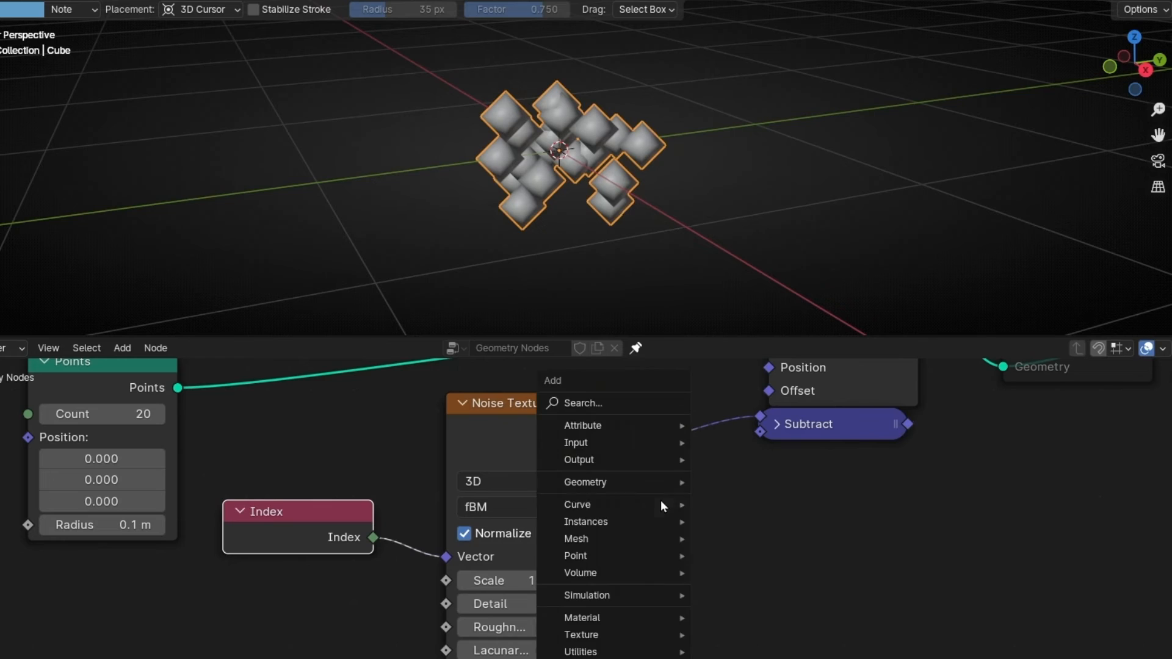
type("ve")
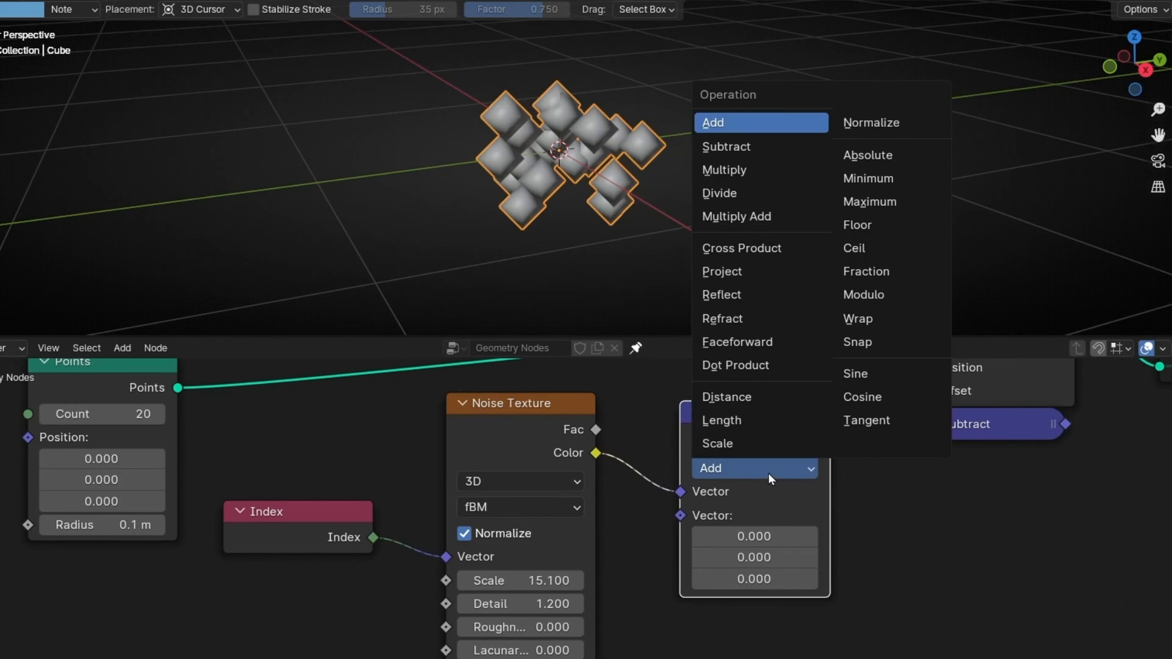
left_click(715, 443)
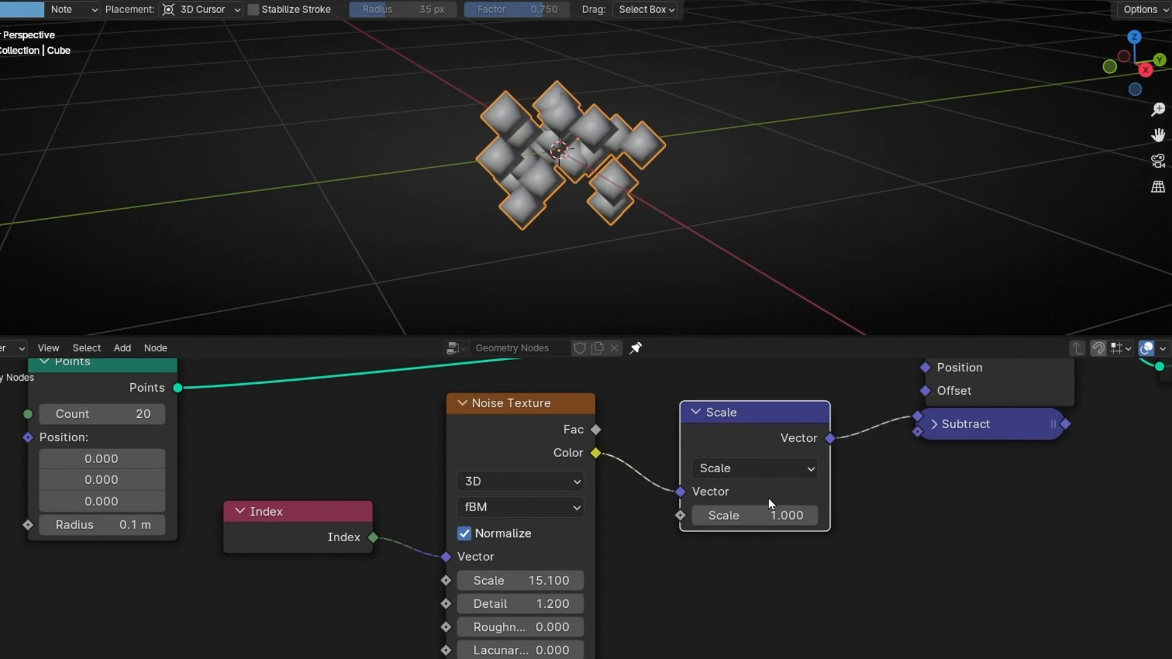
left_click_drag(755, 515, 792, 515)
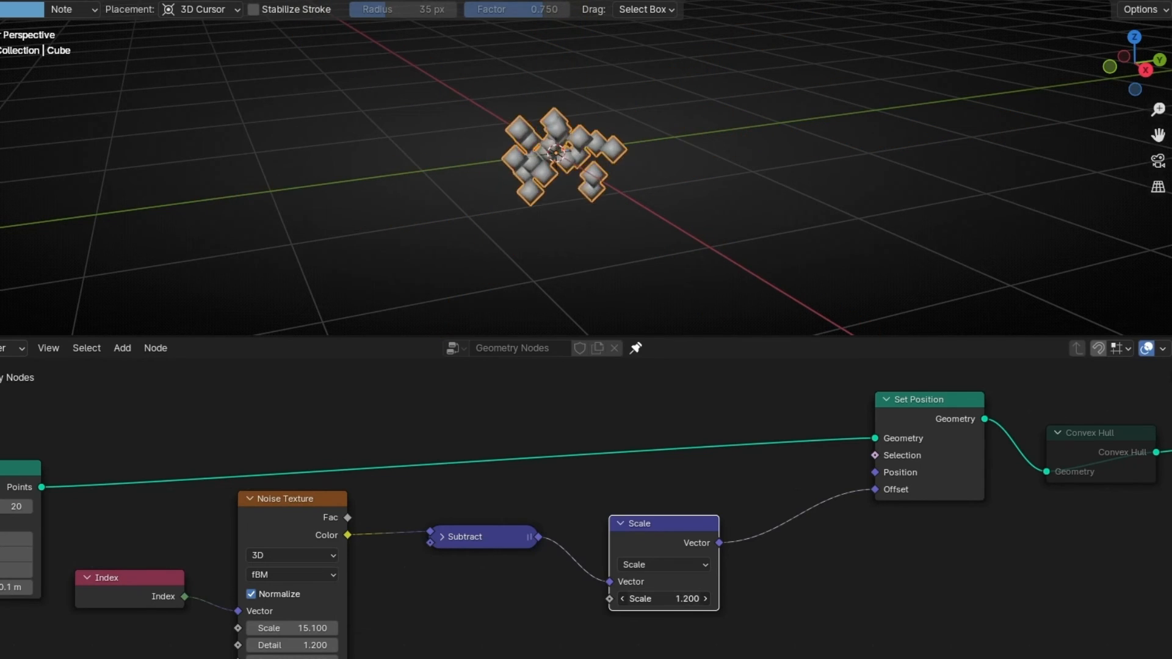
- Scale the point offsets to 6.6, raise the point count, and circle the cluster with annotations
left_click(662, 598)
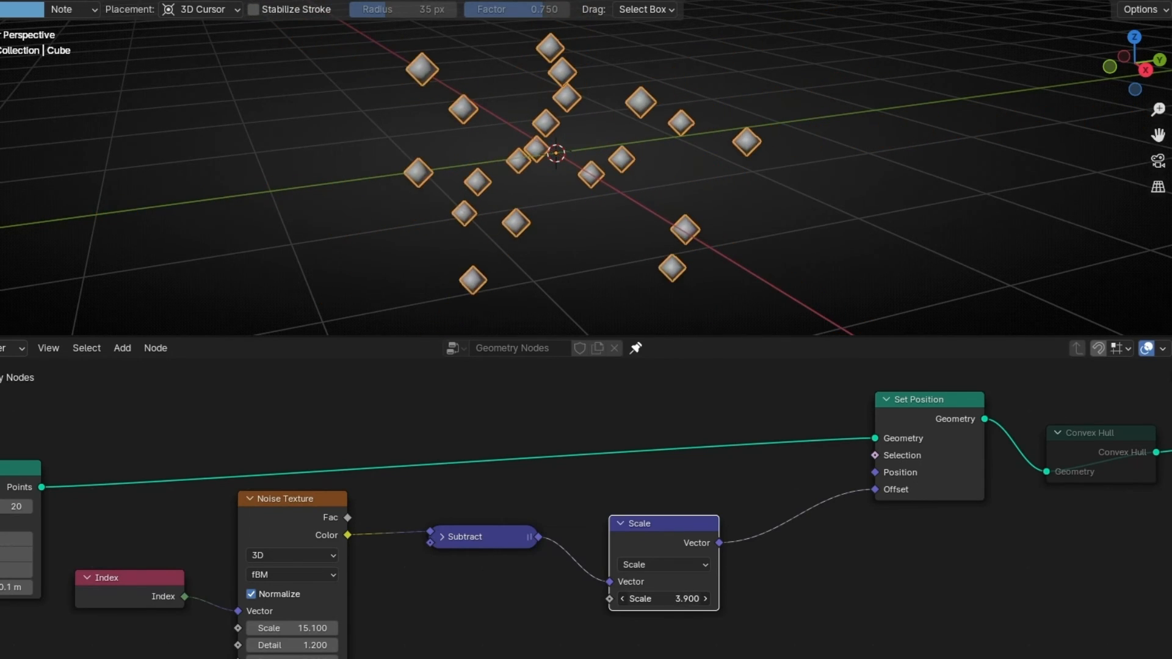
left_click_drag(672, 598, 658, 598)
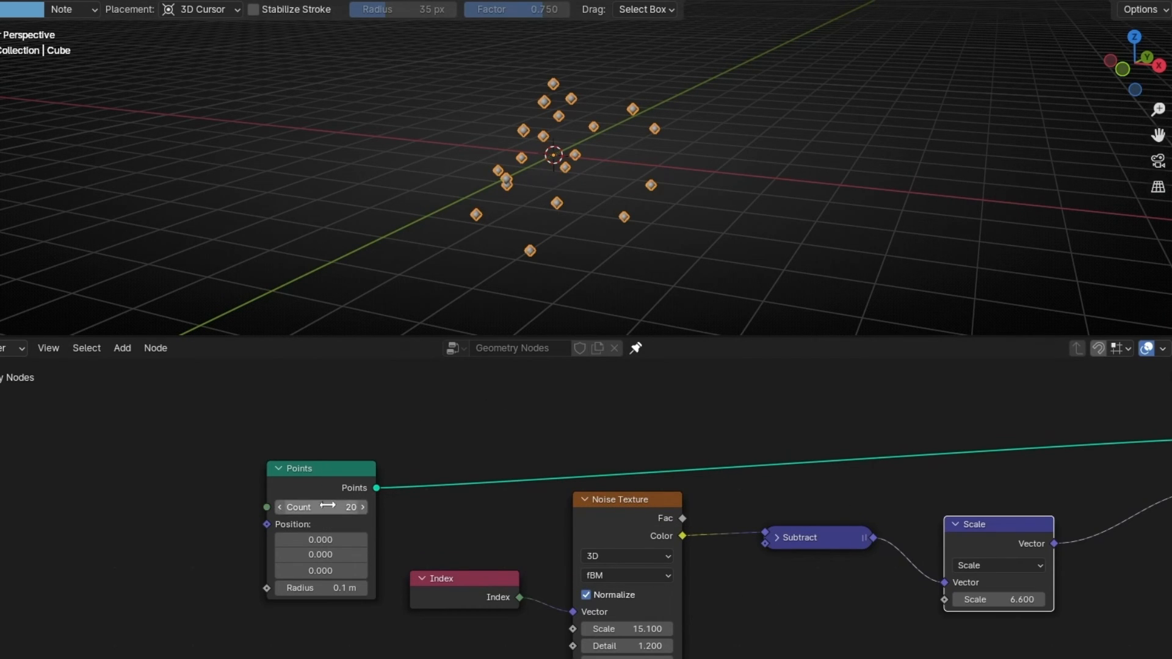
left_click_drag(321, 507, 352, 507)
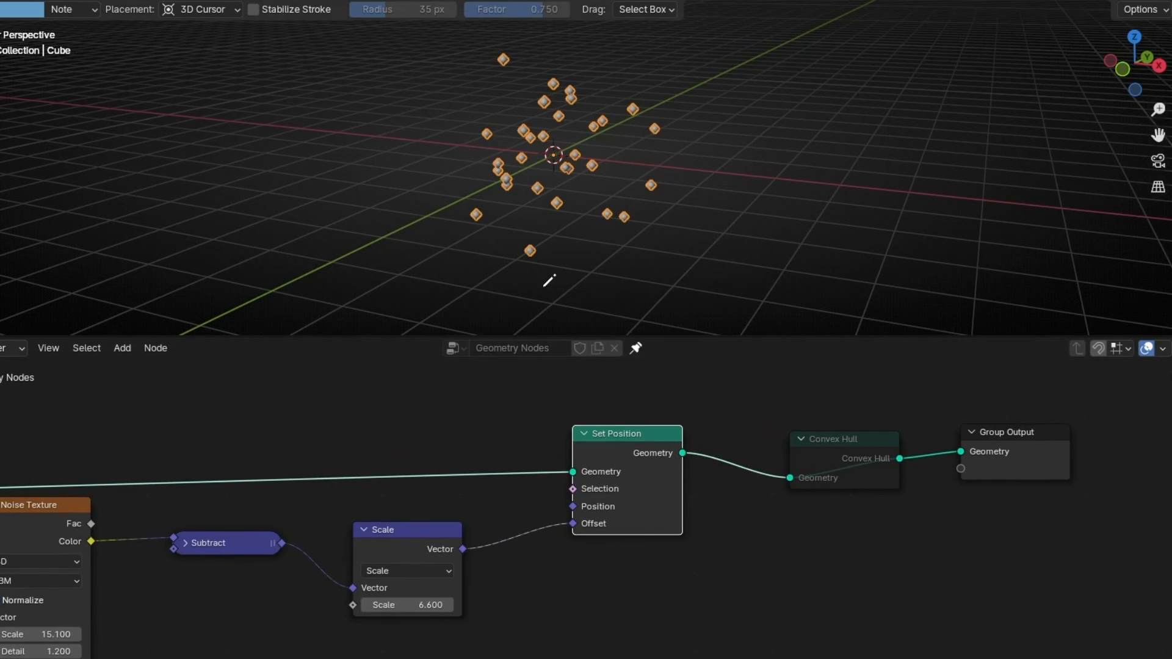
mouse_move(836, 444)
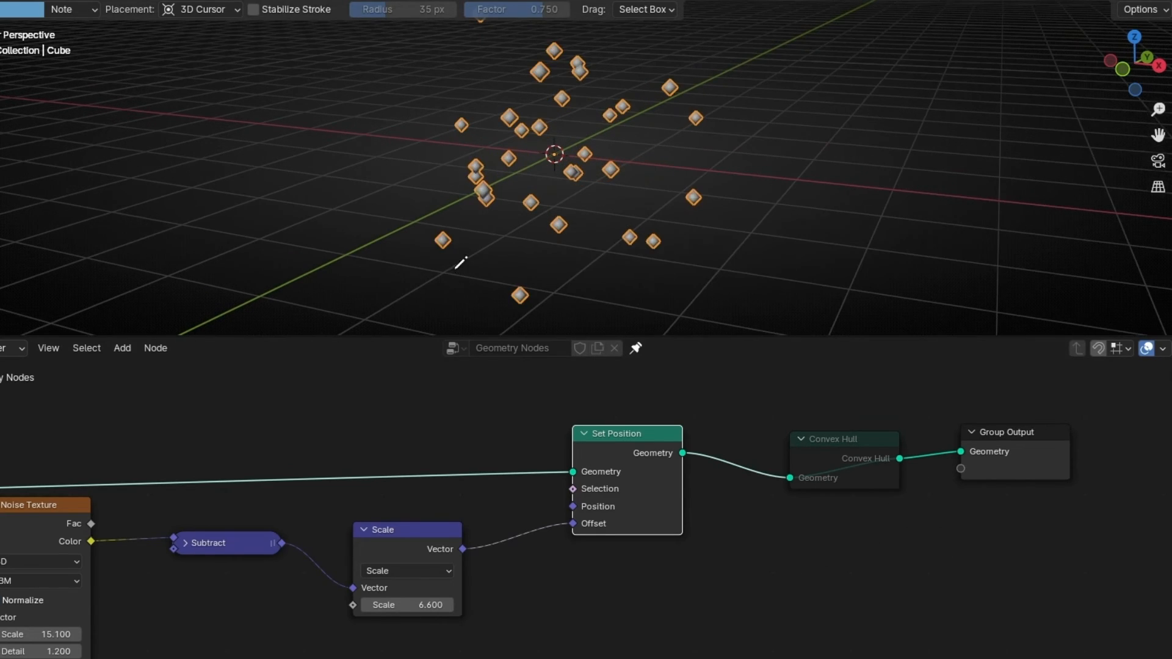
left_click_drag(440, 240, 519, 293)
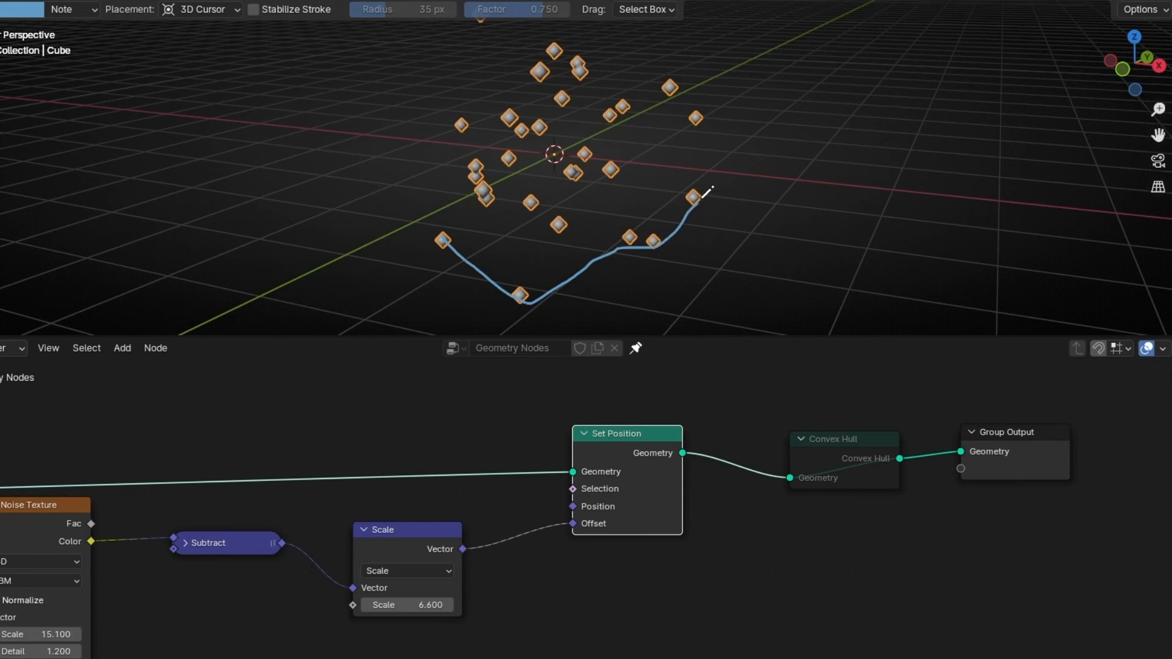
left_click_drag(706, 187, 594, 74)
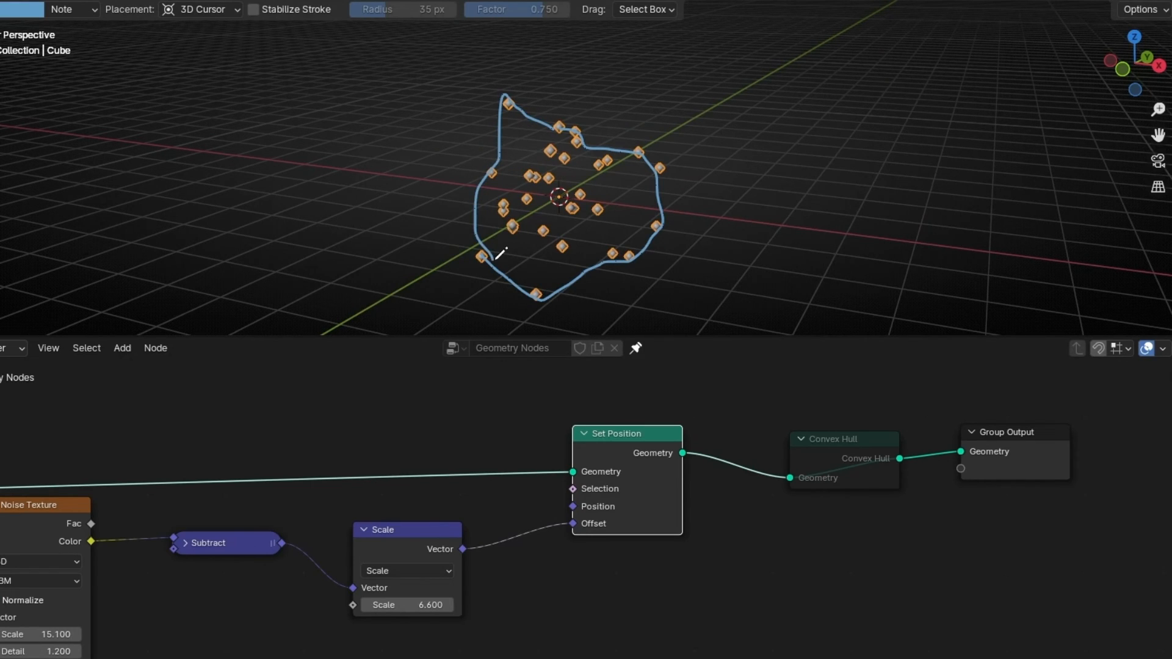
mouse_move(623, 161)
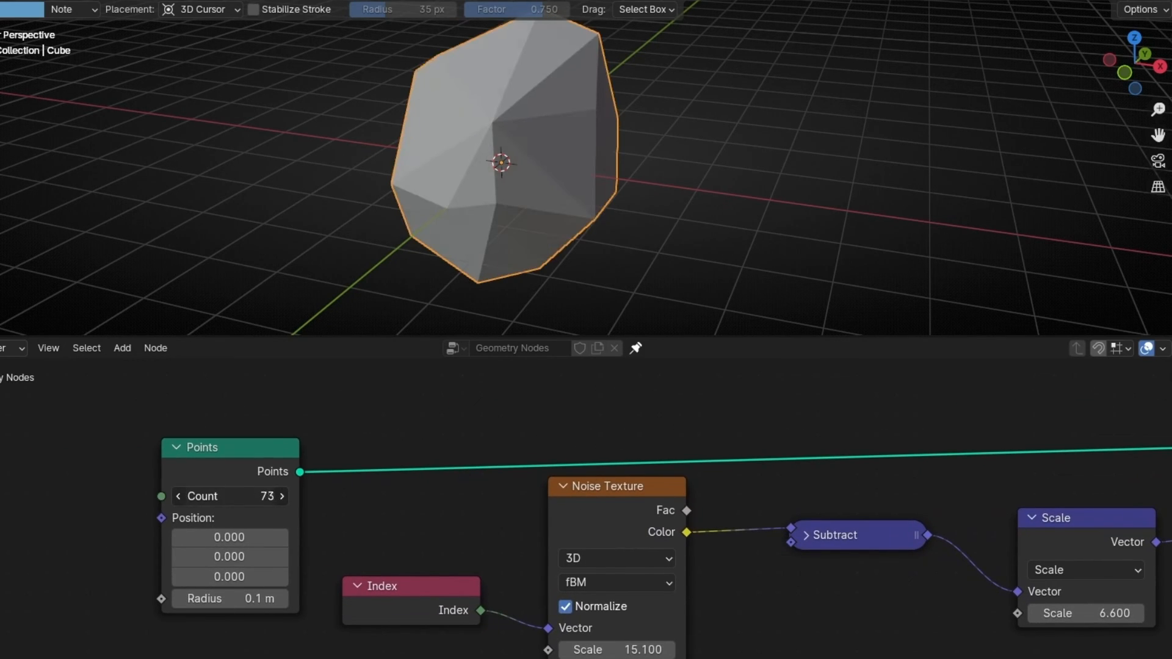
- Raise the point count to 94, switch the noise to 4D, and tune the time divide value
left_click_drag(230, 496, 277, 496)
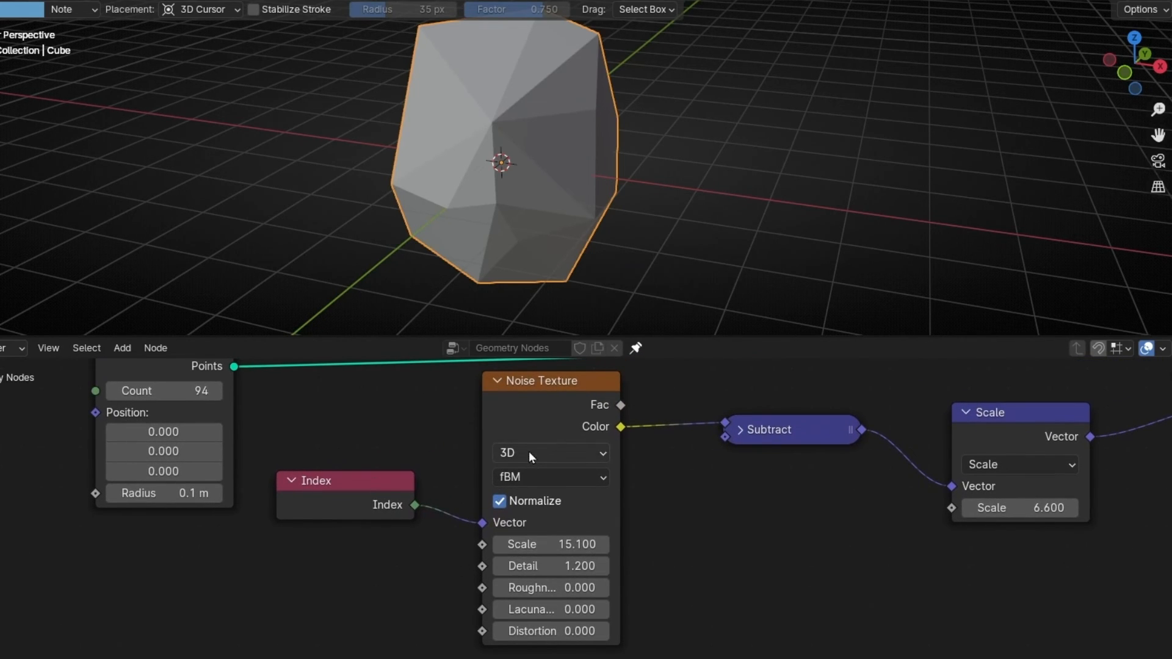
left_click(549, 453)
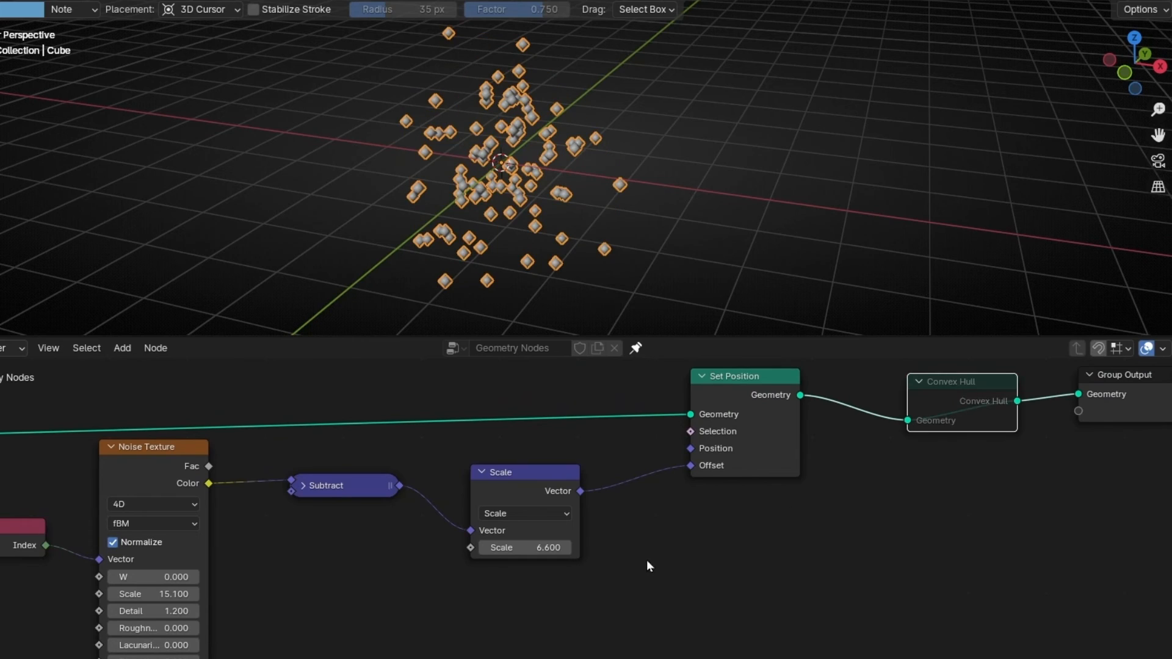
left_click(153, 576)
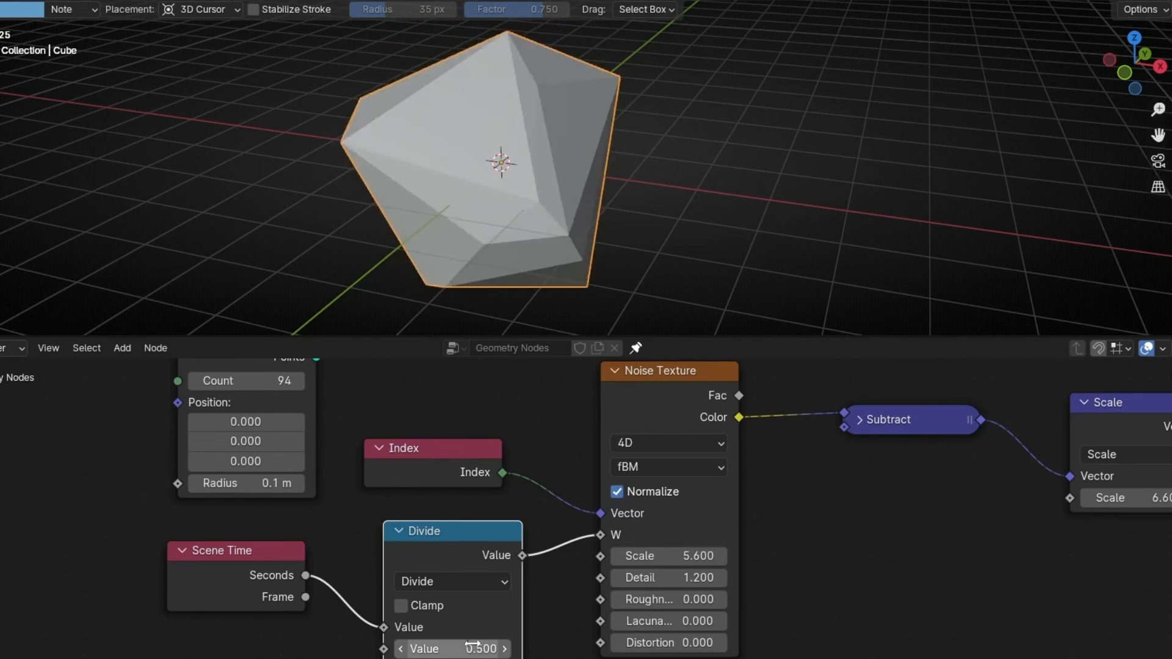
left_click_drag(452, 648, 493, 648)
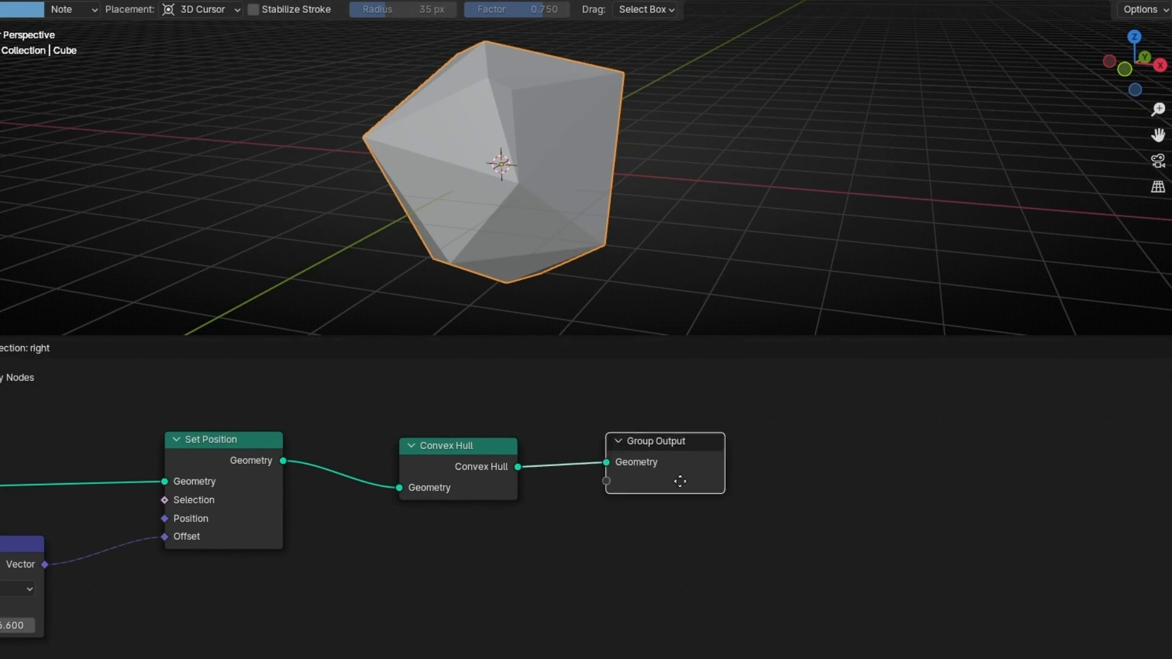
- Insert Mesh to Curve and Curve to Mesh nodes after the Convex Hull
type("m")
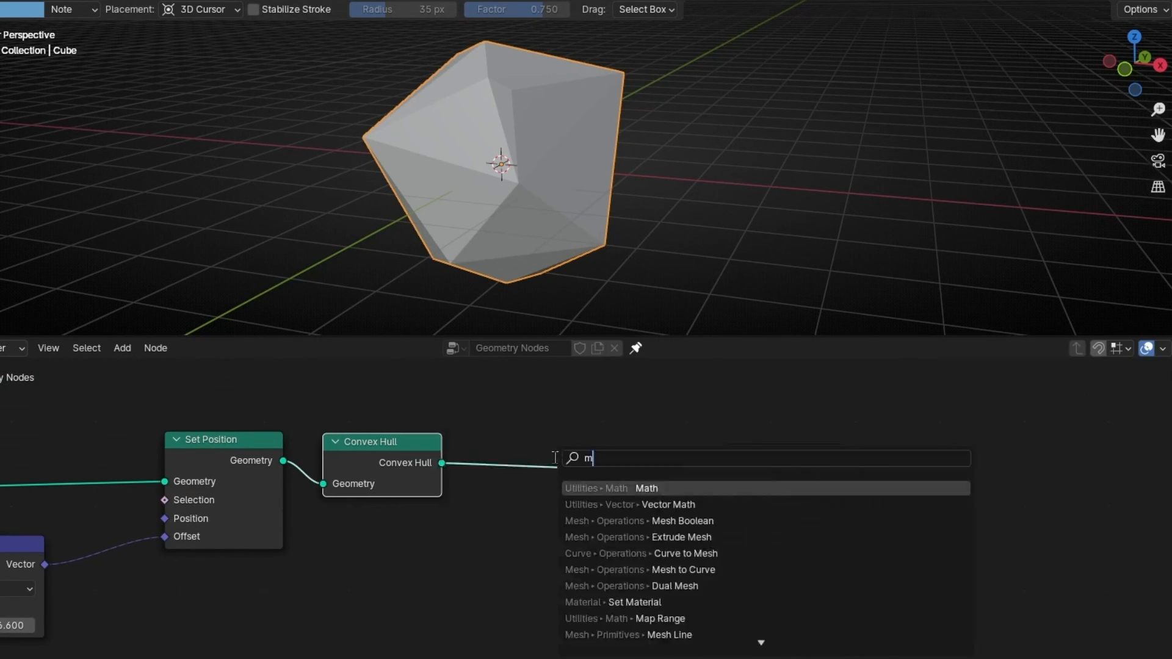
left_click(683, 570)
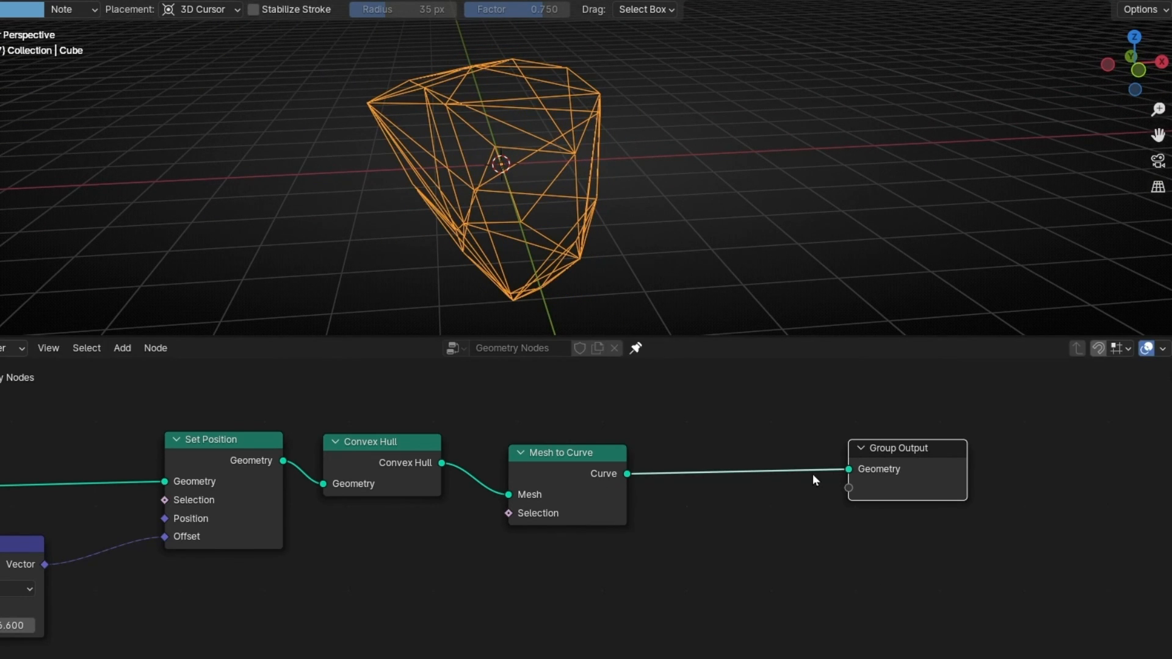
type("curve to emh")
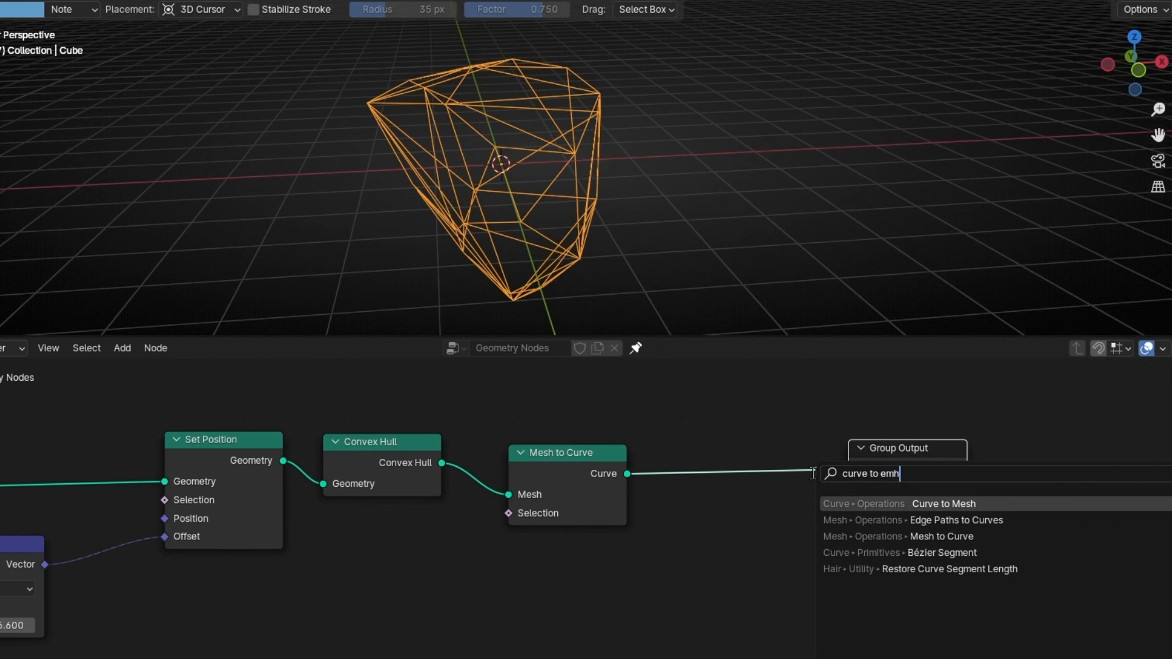
type("mesh")
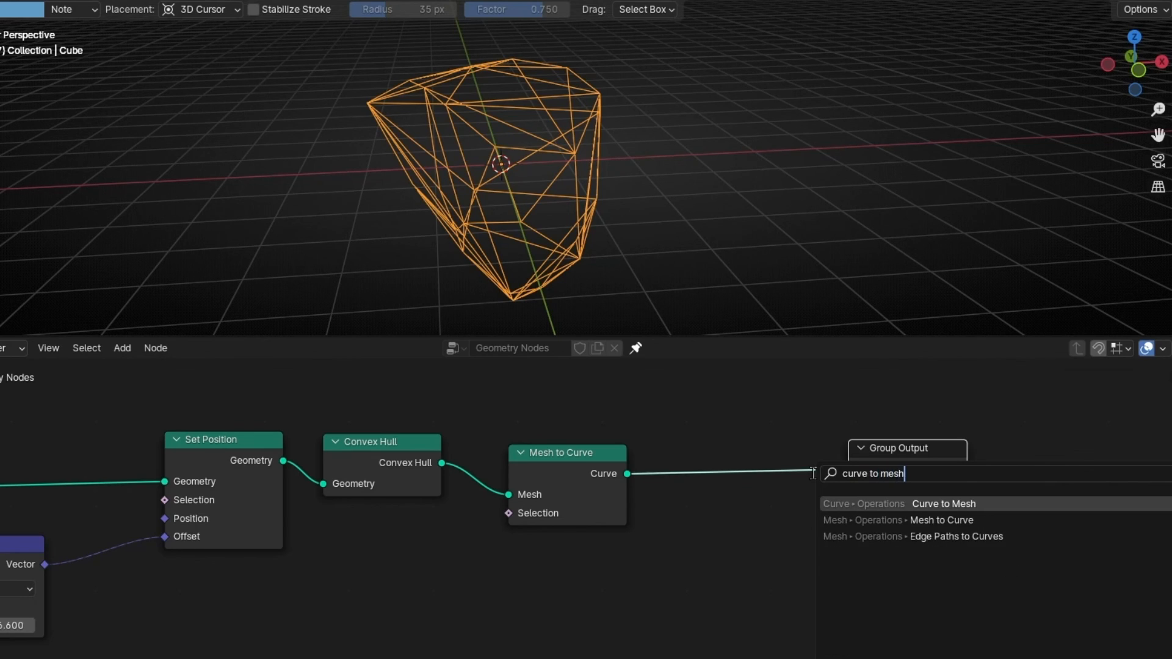
left_click(943, 503)
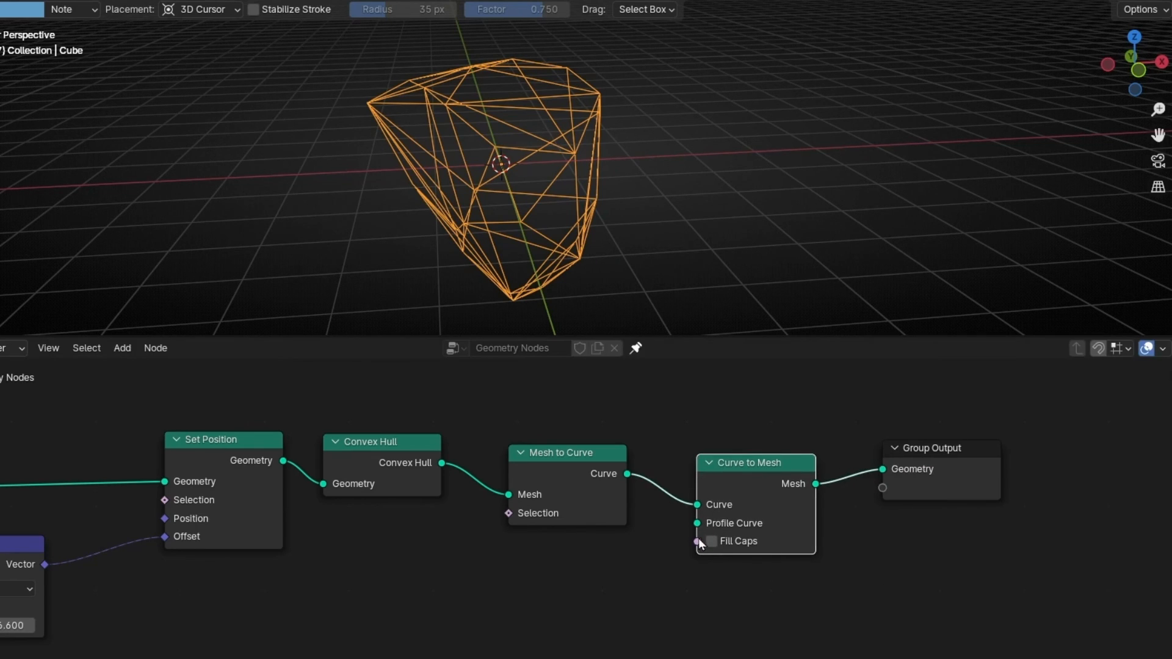
- Add a Curve Circle profile with a 0.01 m radius for the tubes
type("cl")
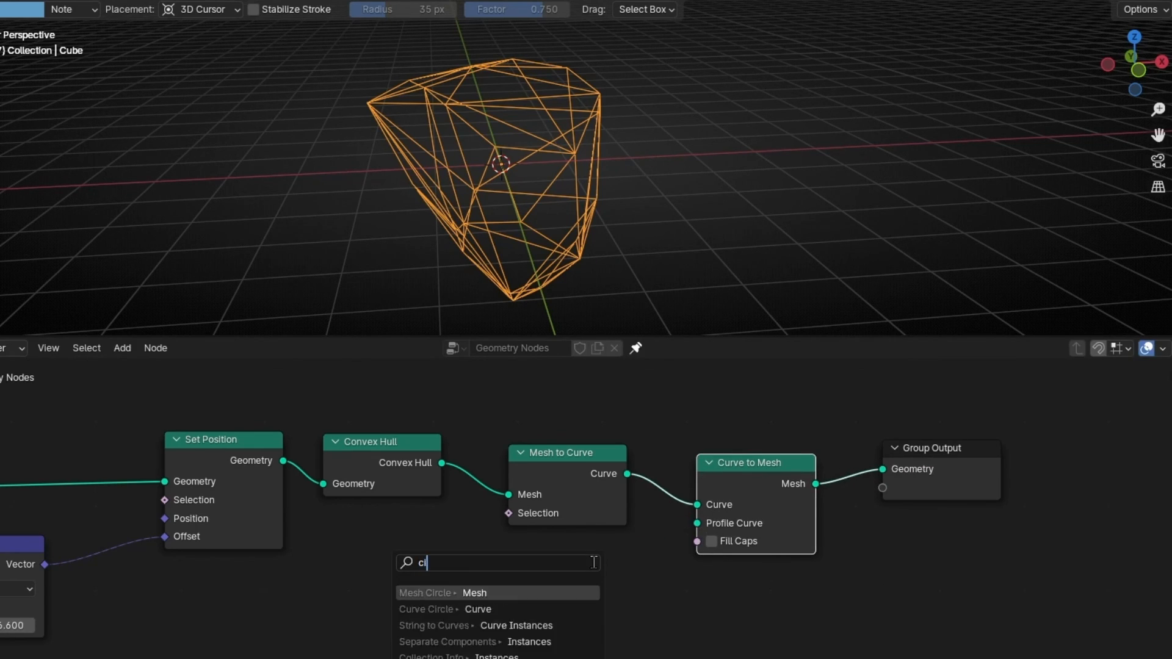
left_click(427, 609)
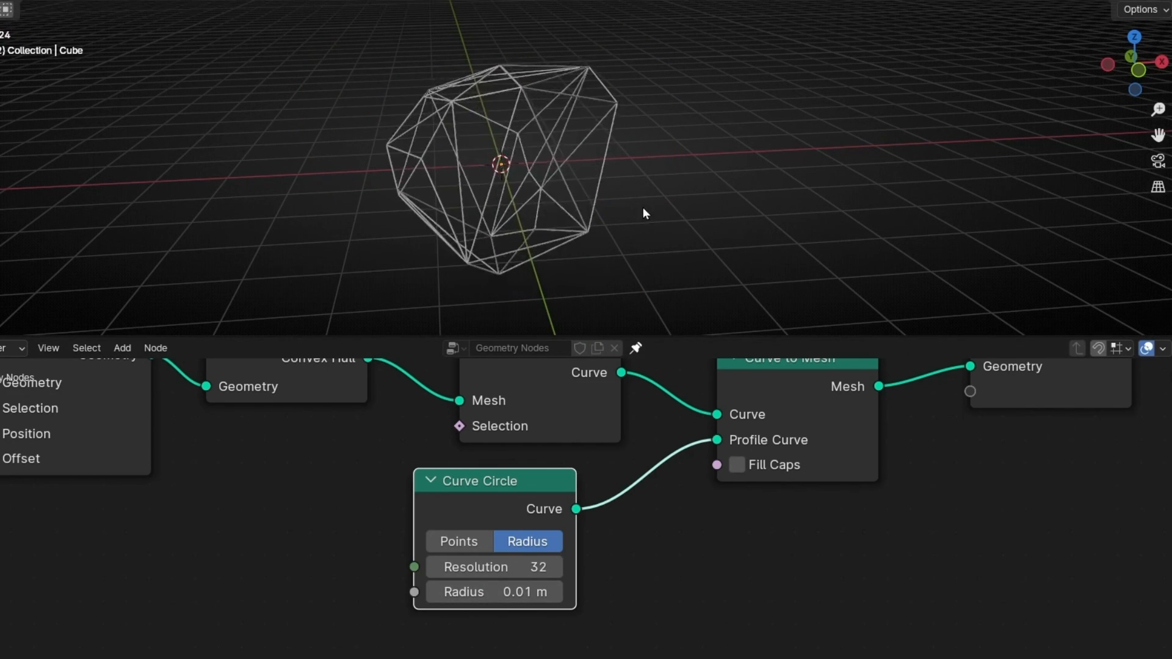
left_click_drag(644, 213, 512, 211)
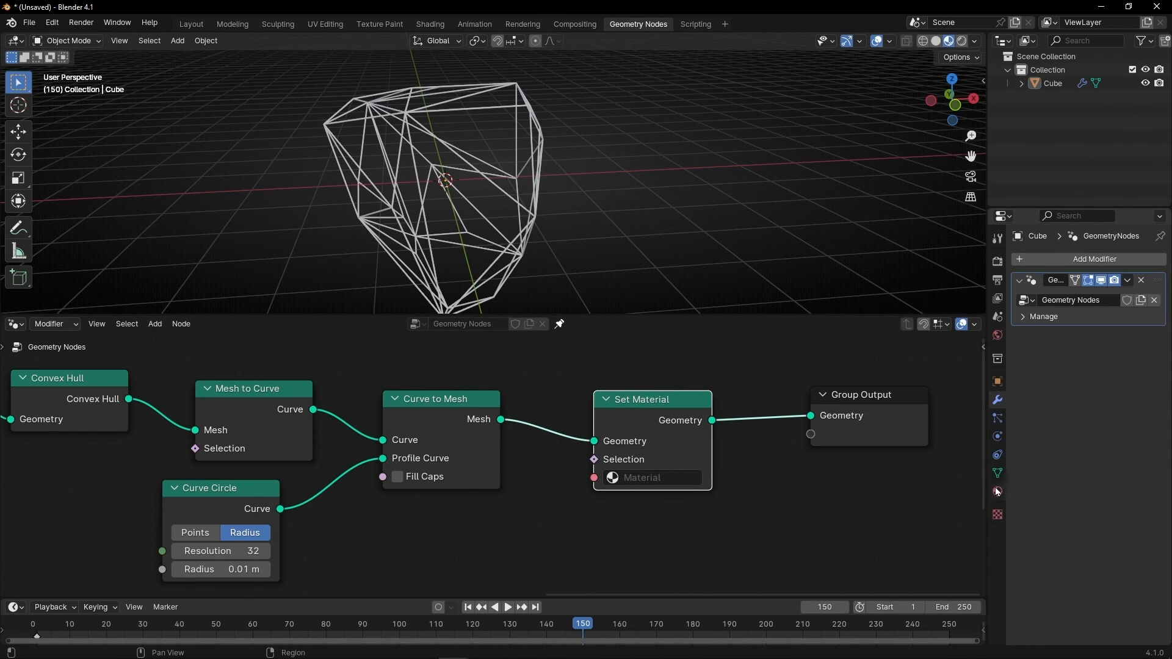
- Create a new material named 'Blue Glow' with a blue emission colour
left_click(997, 492)
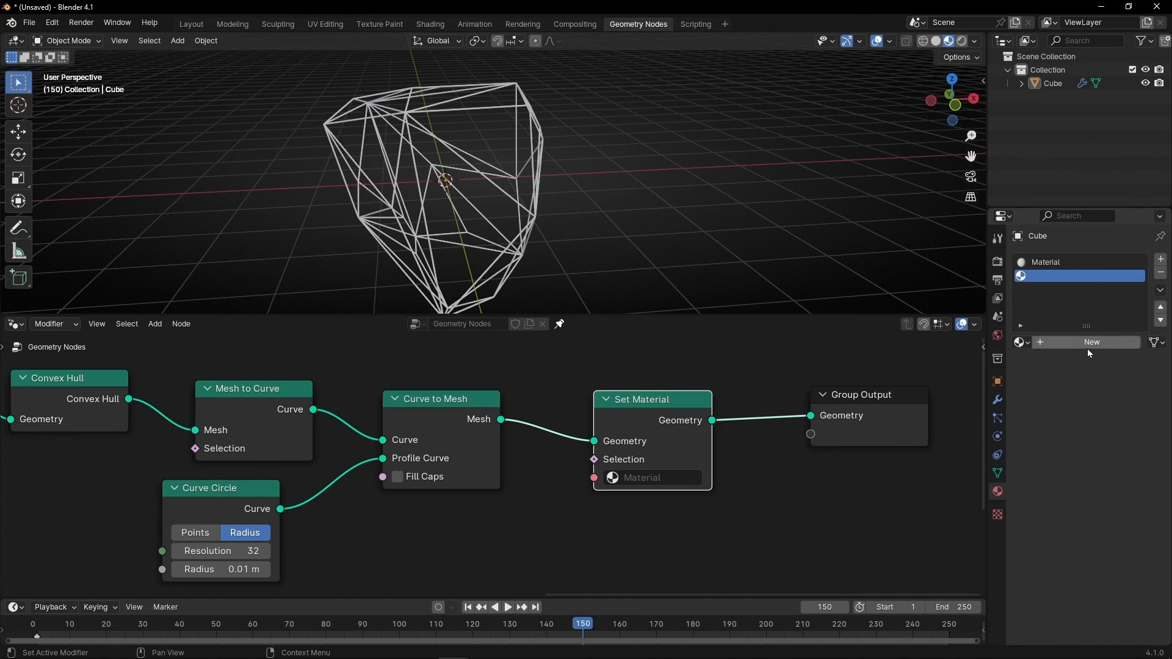
left_click(1091, 342)
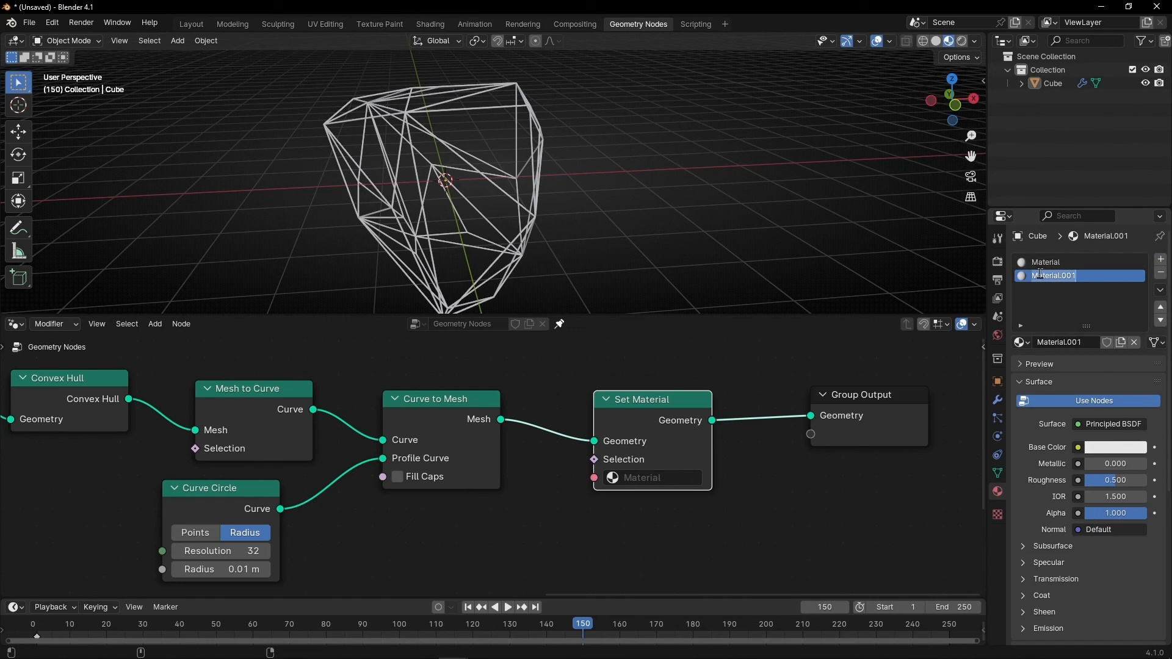
type("Blue Glow")
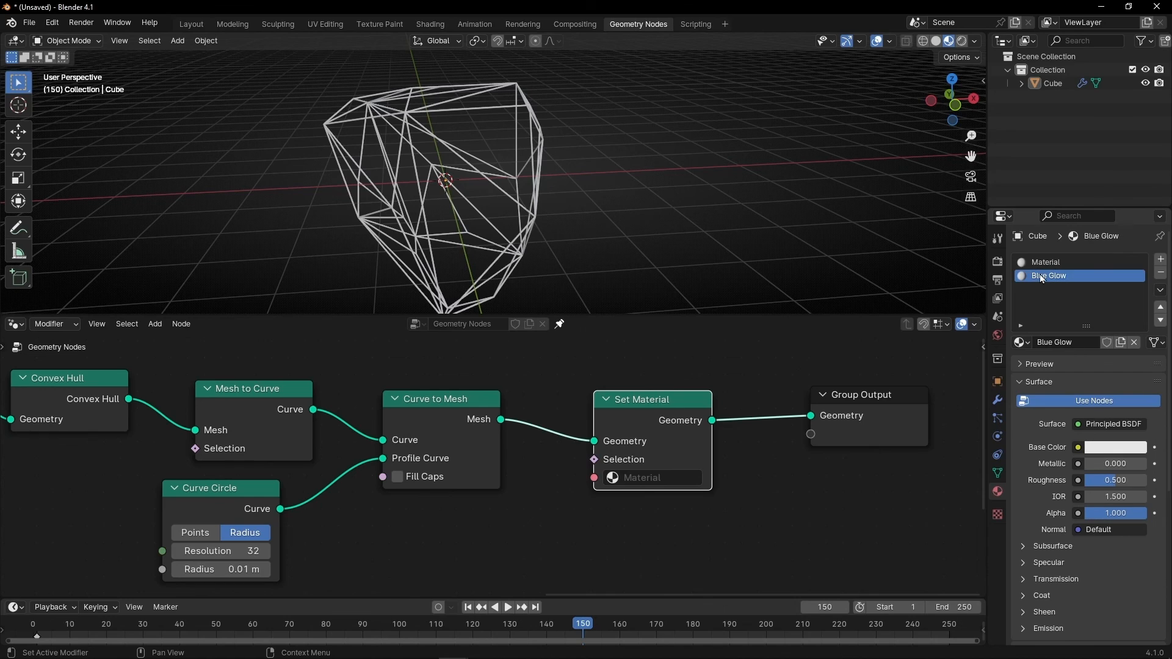
scroll("down", 3)
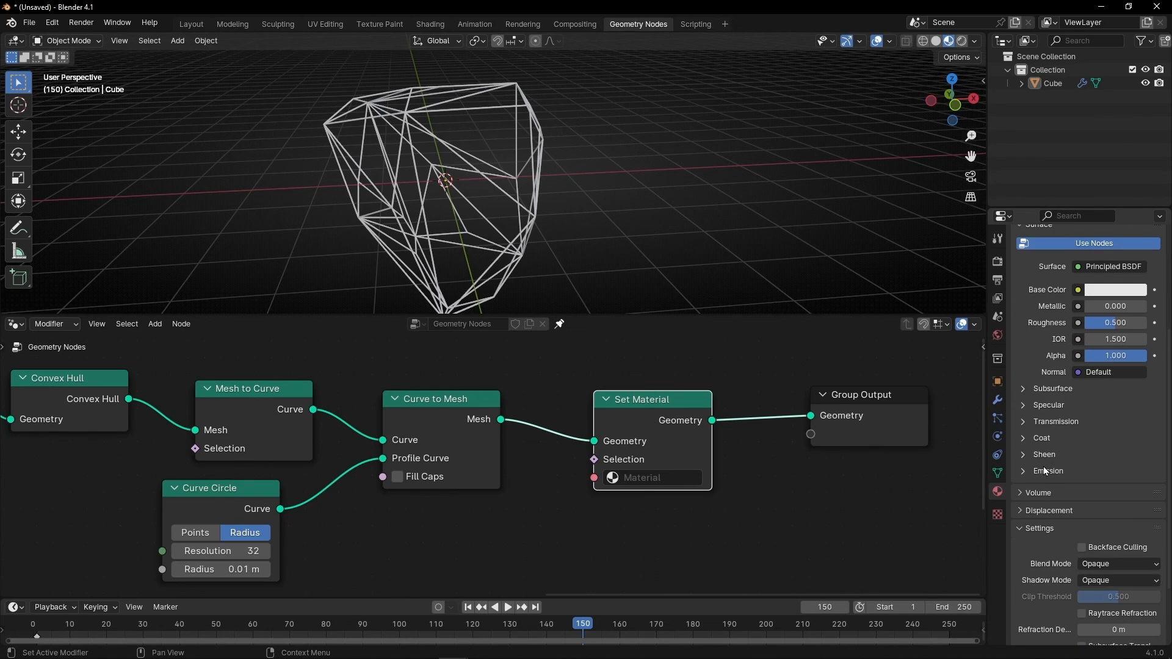
left_click(1047, 470)
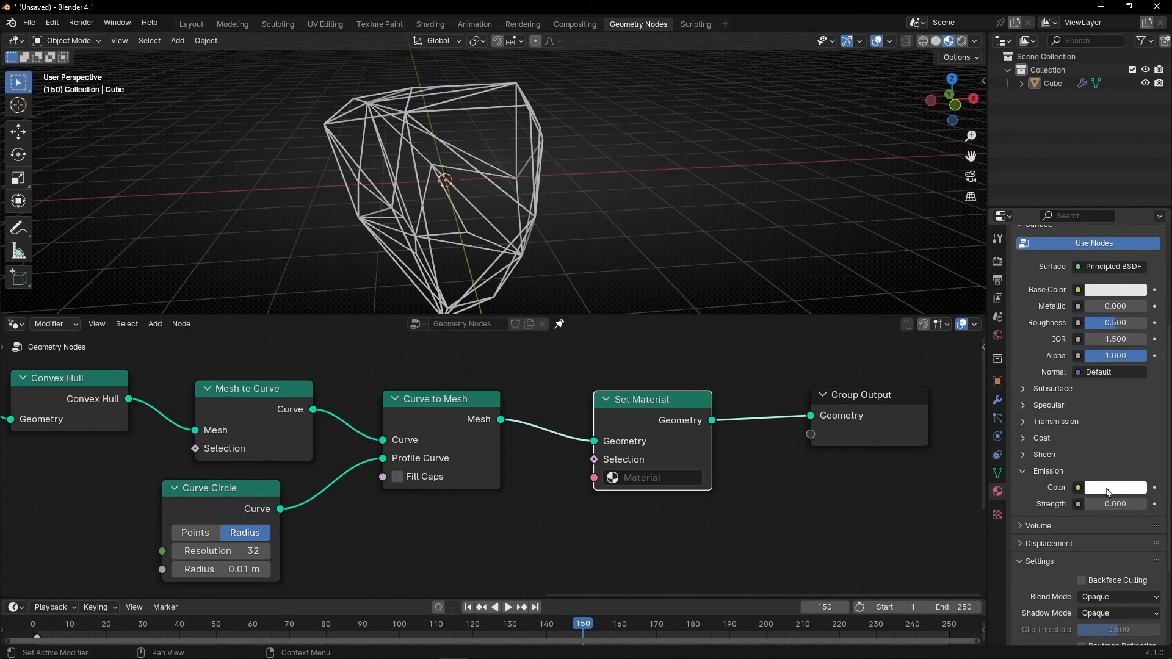
left_click(1114, 487)
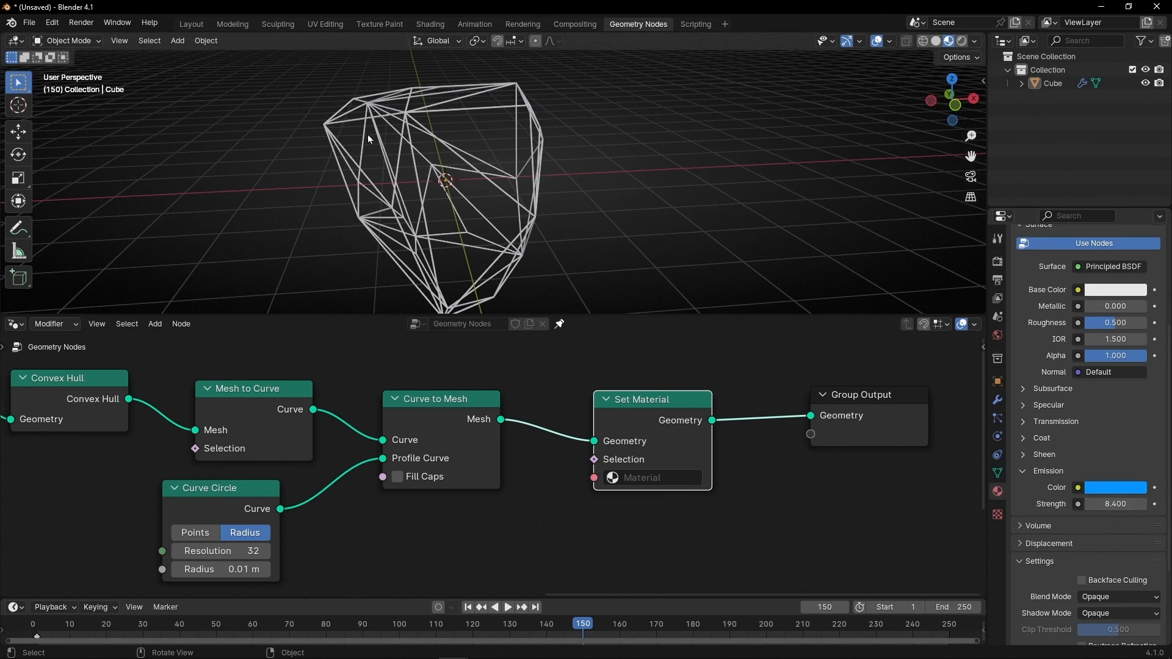
- Enable Bloom in the render settings and assign Blue Glow in the Set Material node
left_click(996, 263)
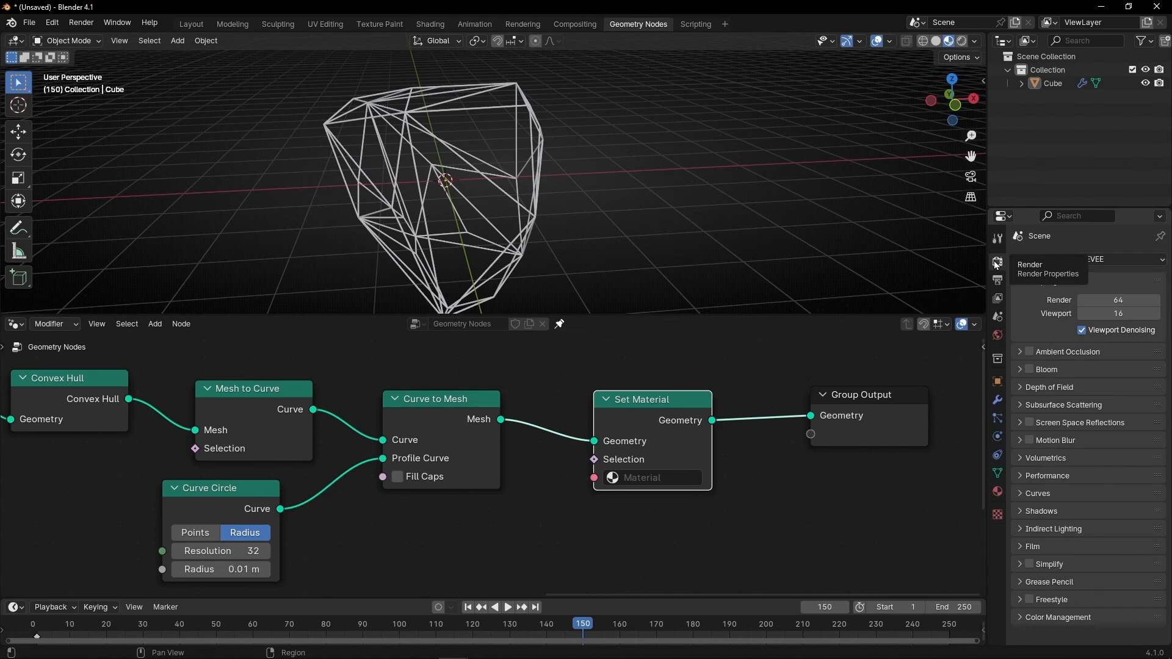
left_click(1029, 369)
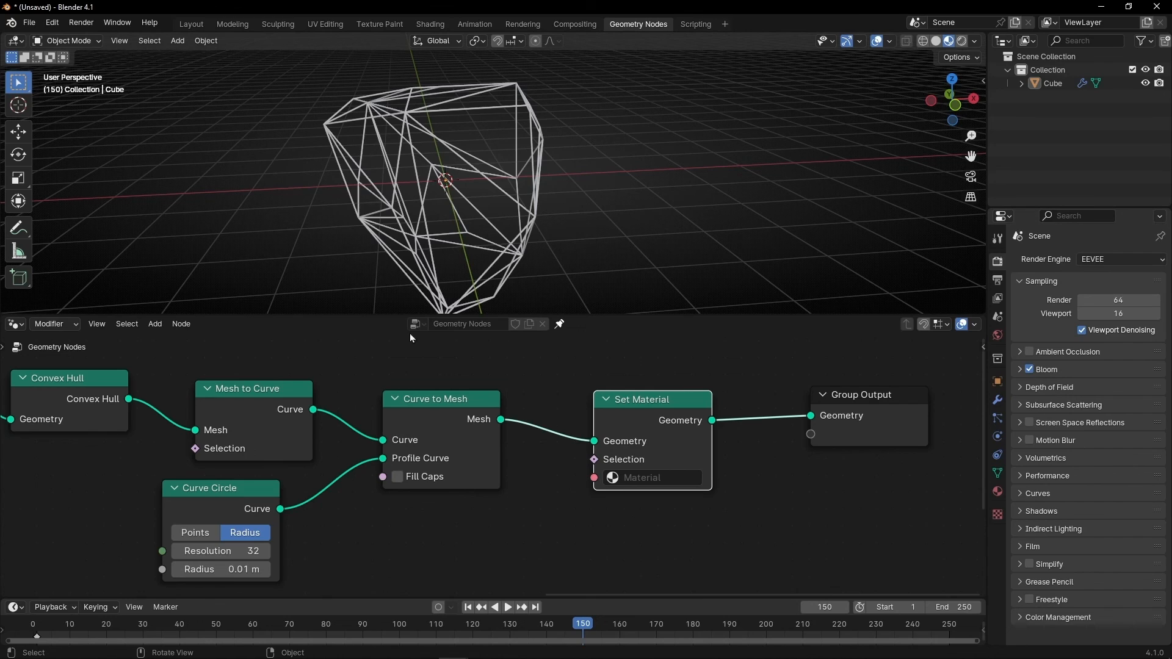
left_click(643, 478)
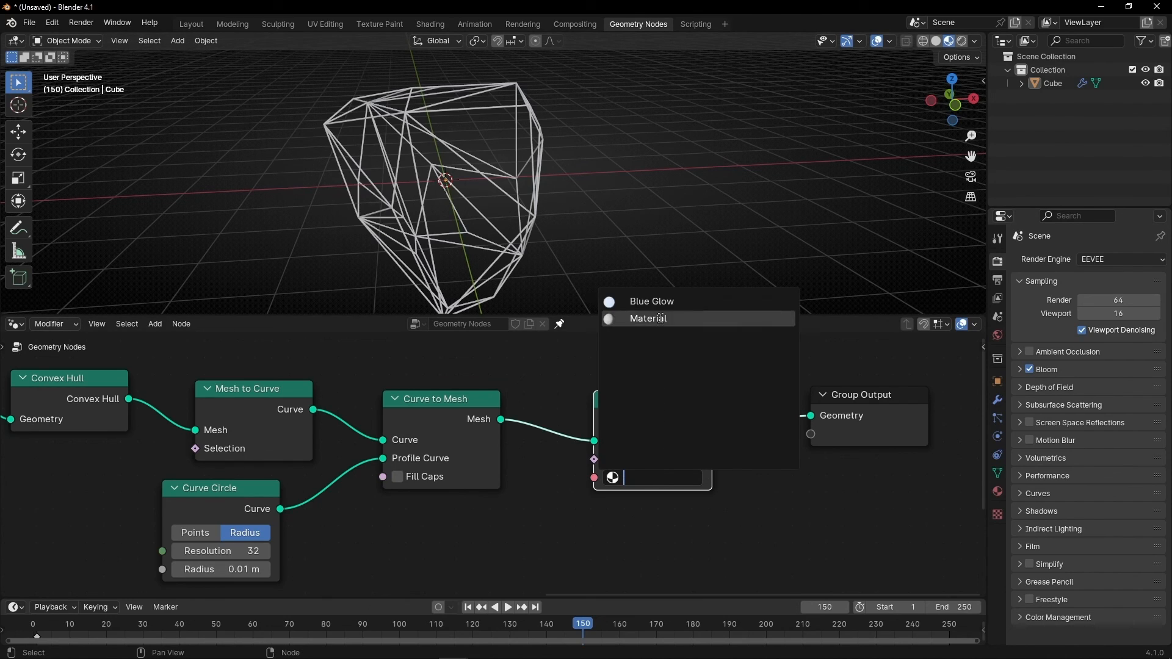
left_click(651, 301)
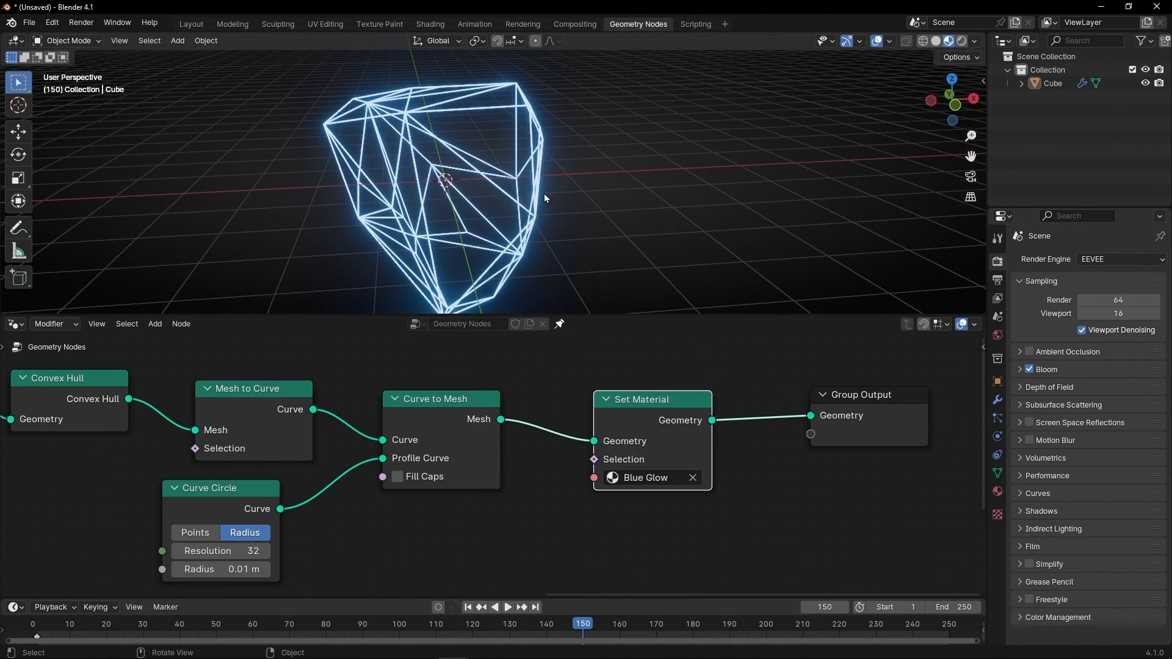
mouse_move(997, 439)
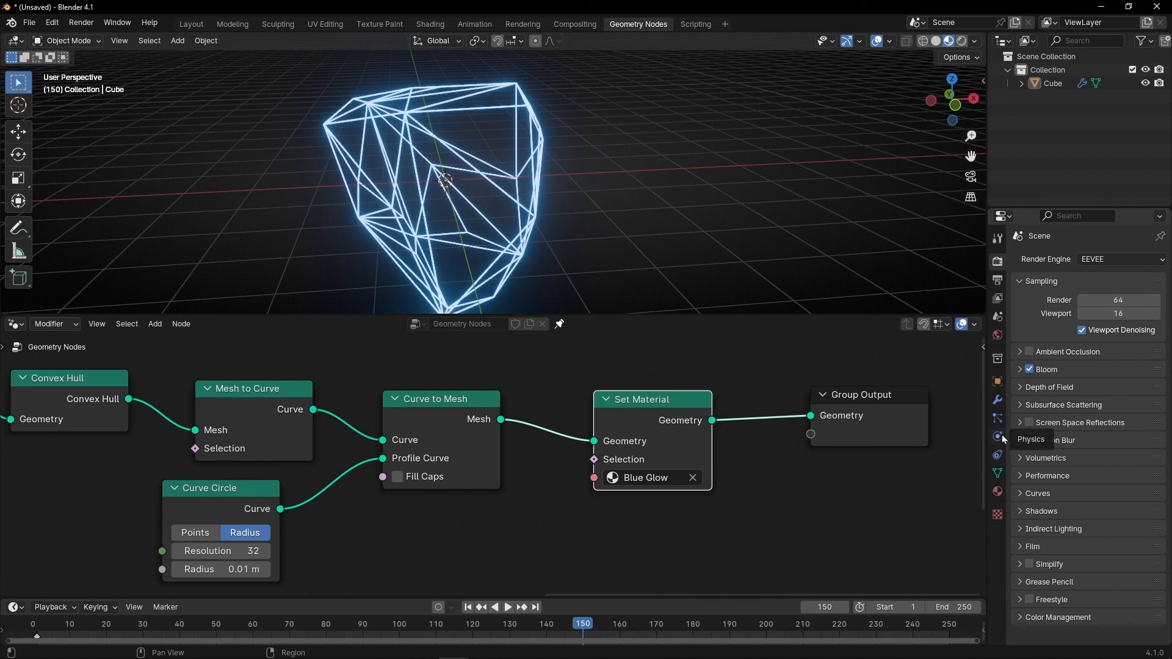
left_click(997, 490)
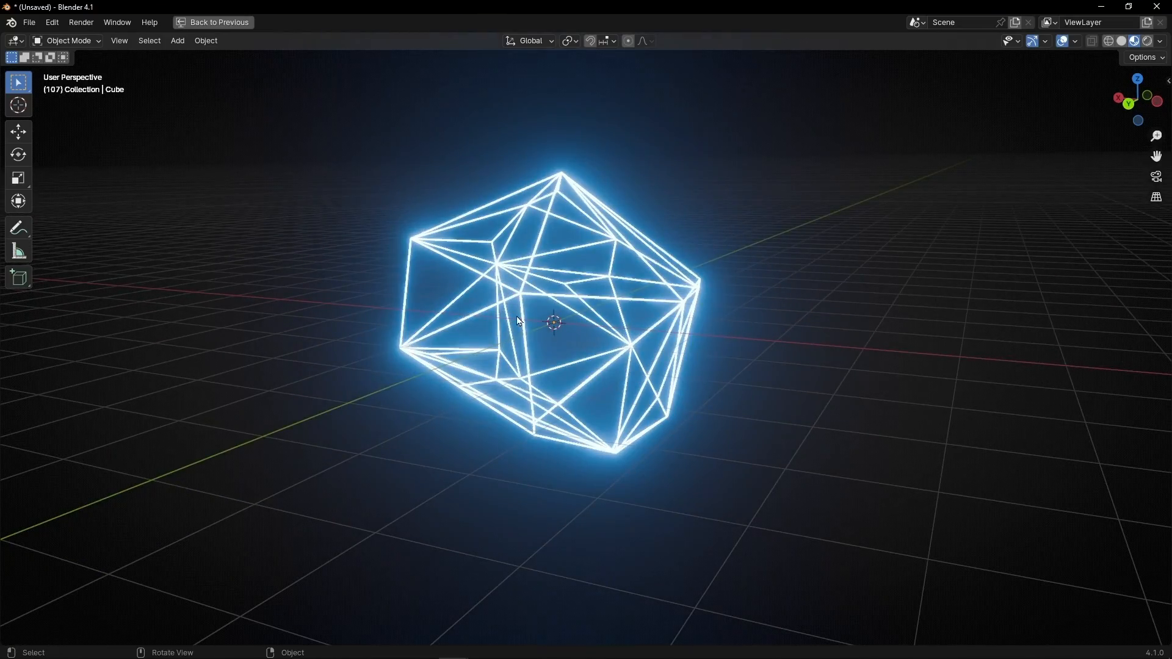
- Maximize the viewport to watch the glowing cage animate, then restore the editing layout
left_click(637, 23)
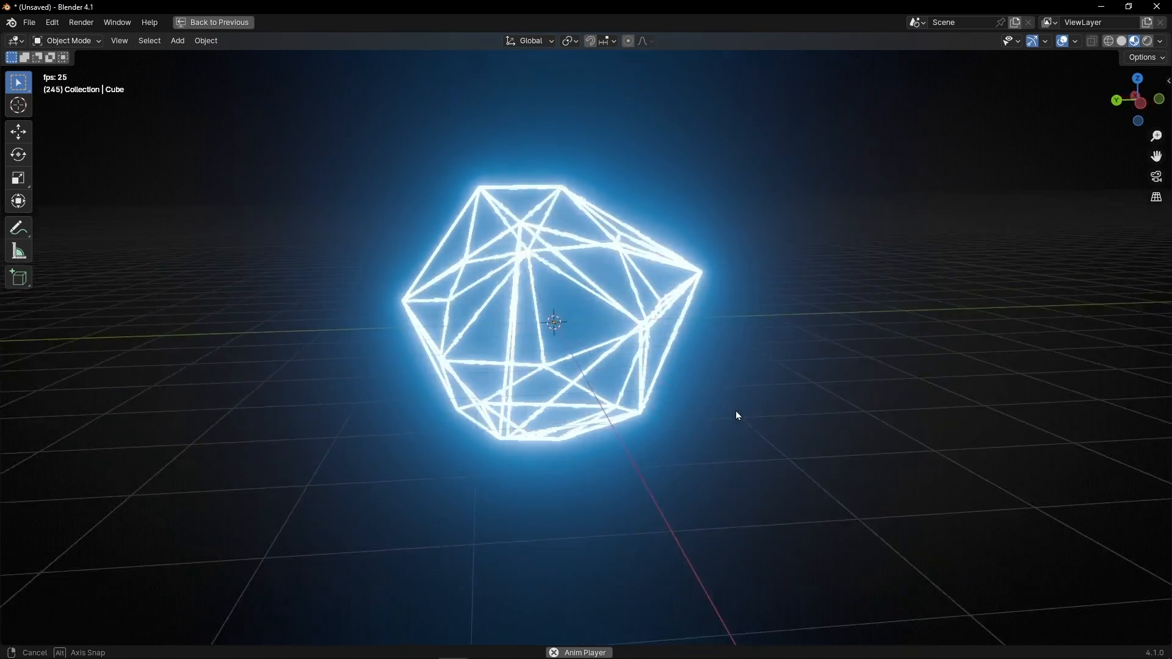
left_click(637, 23)
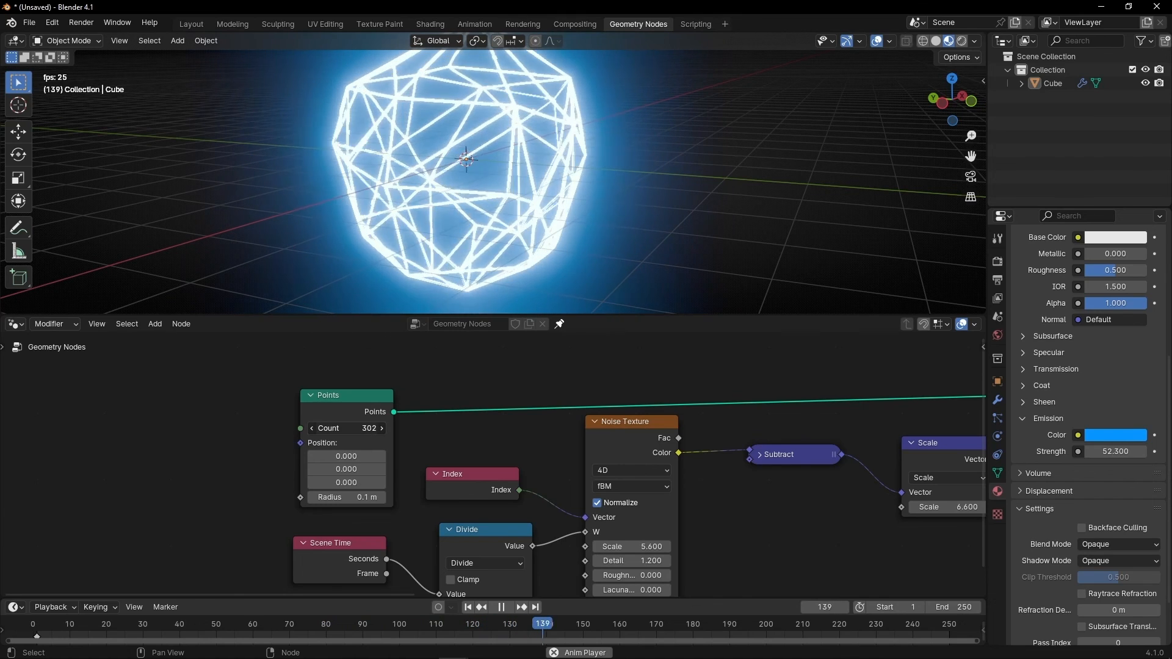
- Set 145 points, Divide value 20, noise scale 8.6 and distortion 2.5
left_click(499, 606)
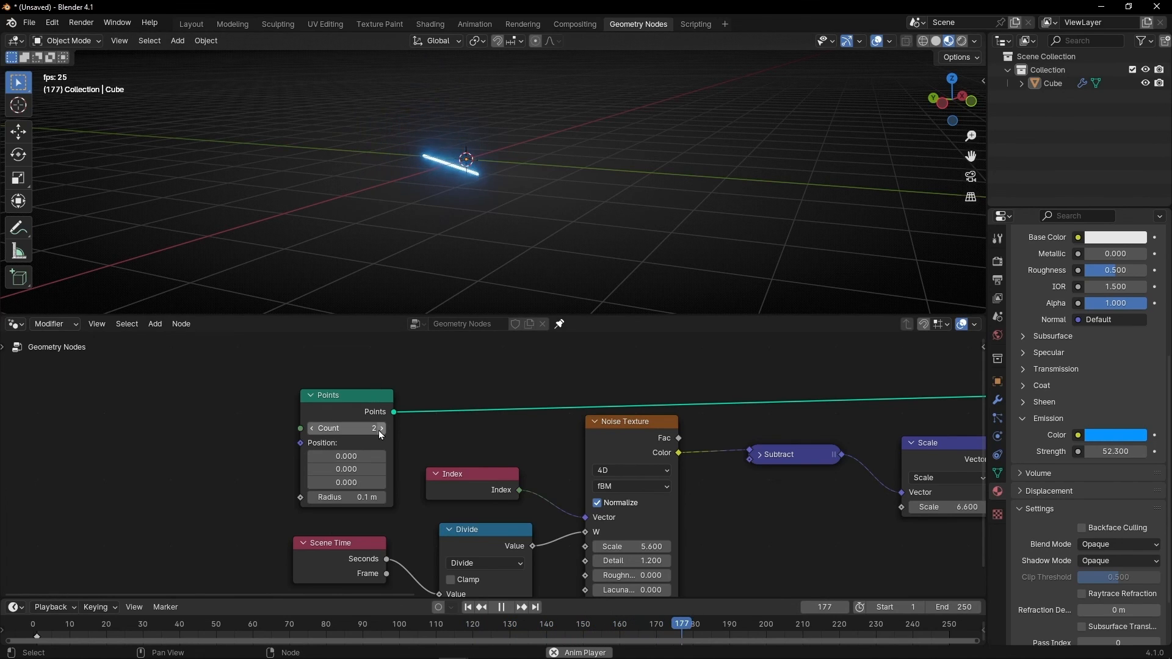
left_click(380, 428)
type("145")
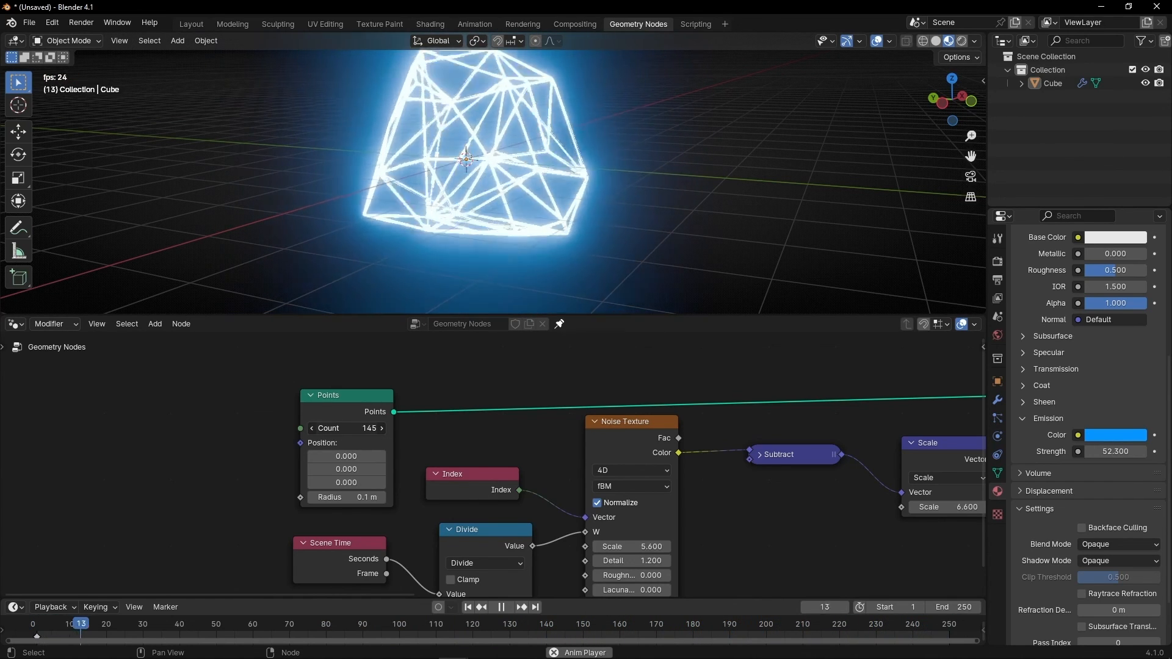
left_click(499, 607)
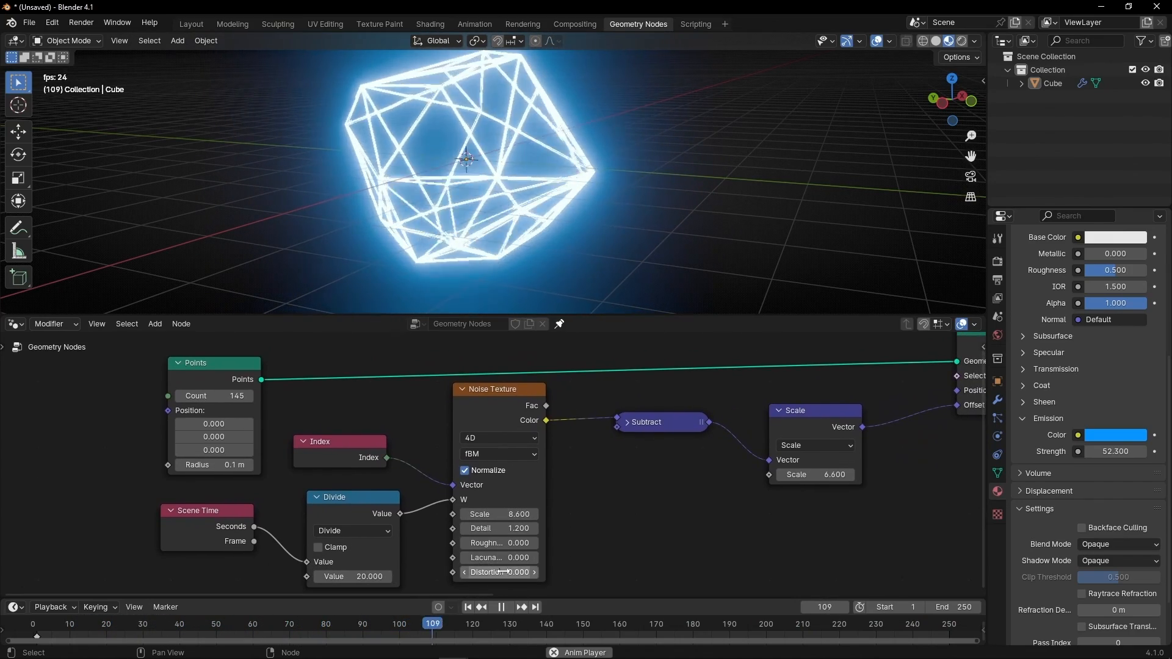
left_click(500, 606)
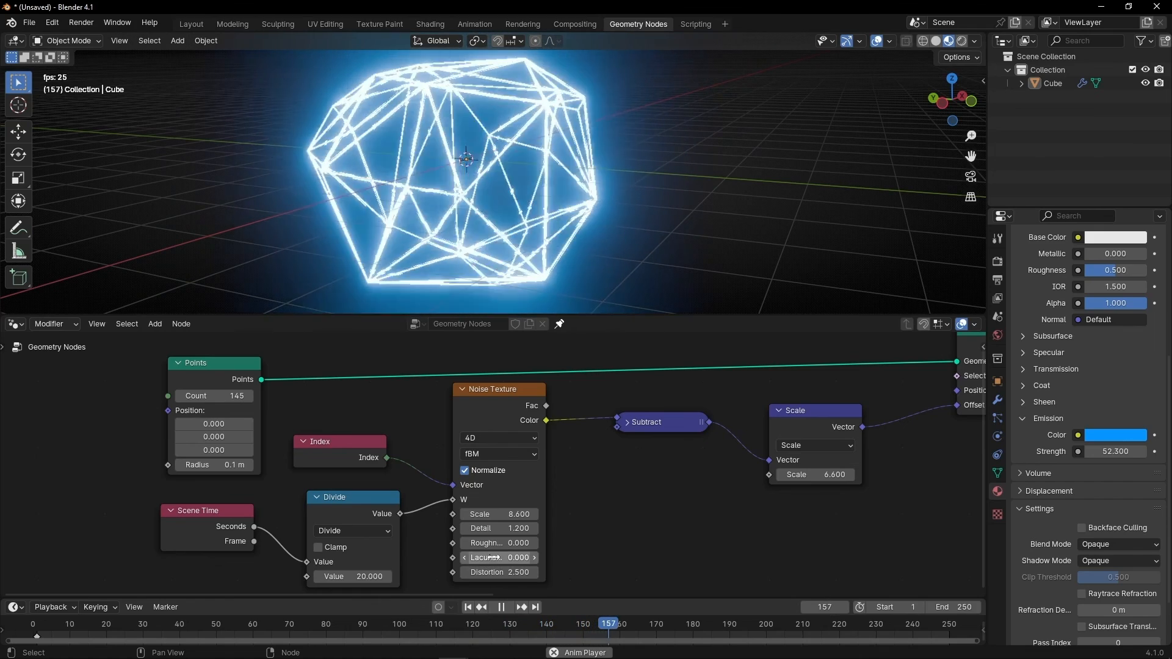